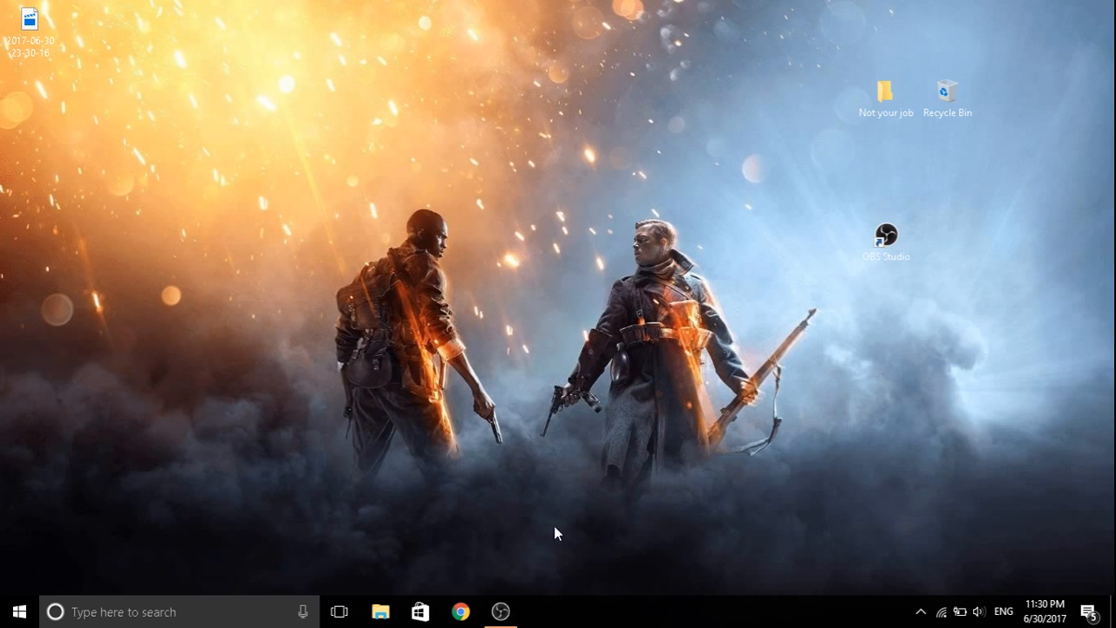
- Launch OBS Studio from its desktop shortcut
double_click(886, 237)
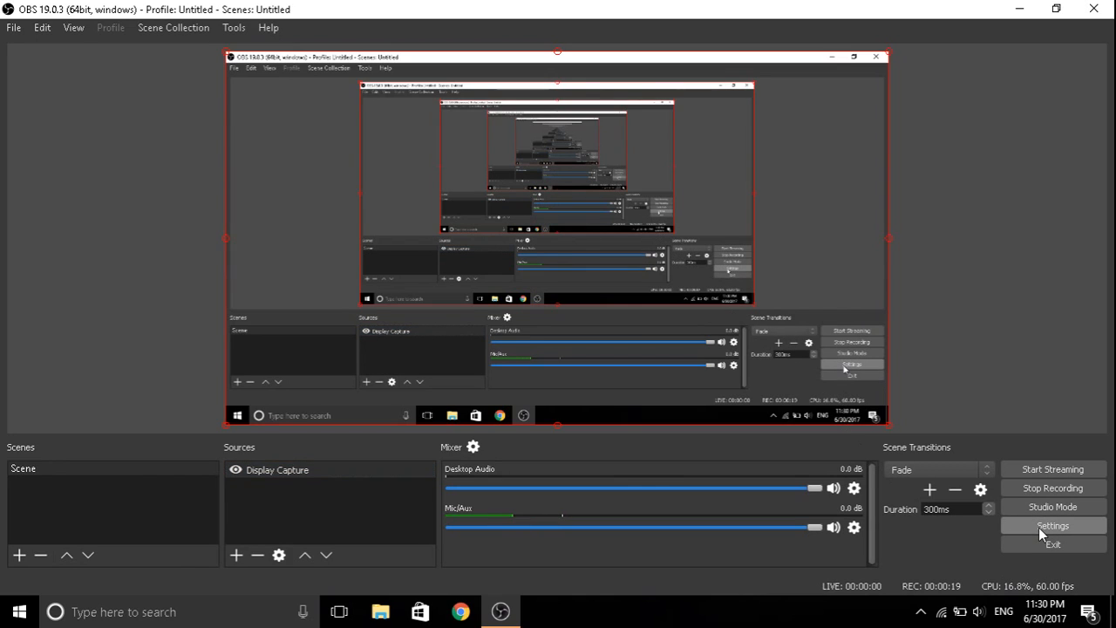
- Show the Stream page with Twitch as the service and the San Francisco server
click(1053, 525)
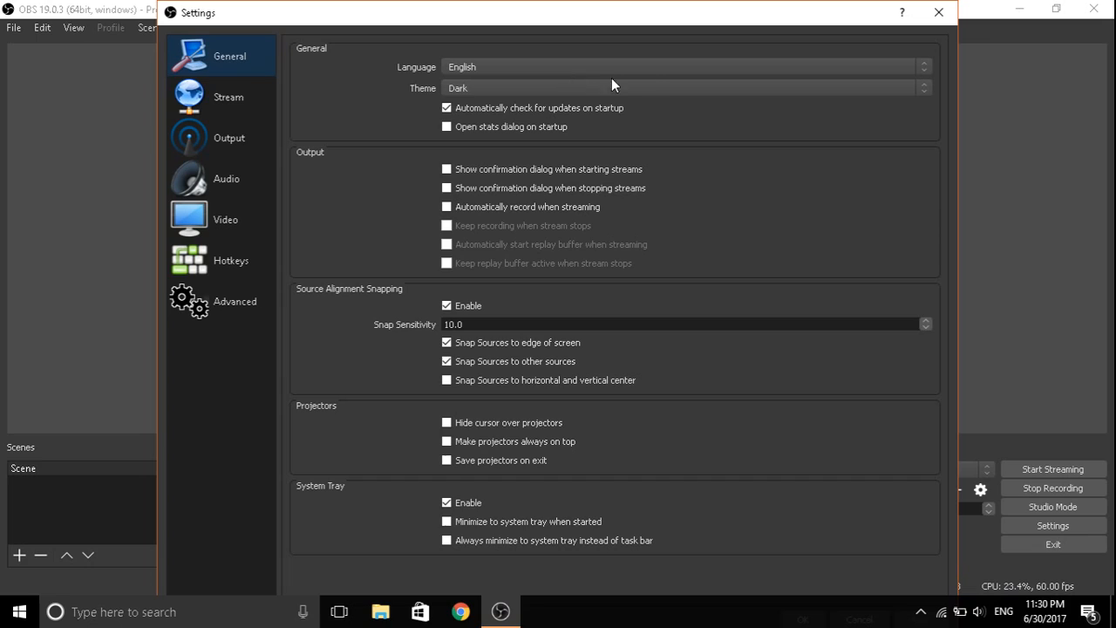
click(683, 87)
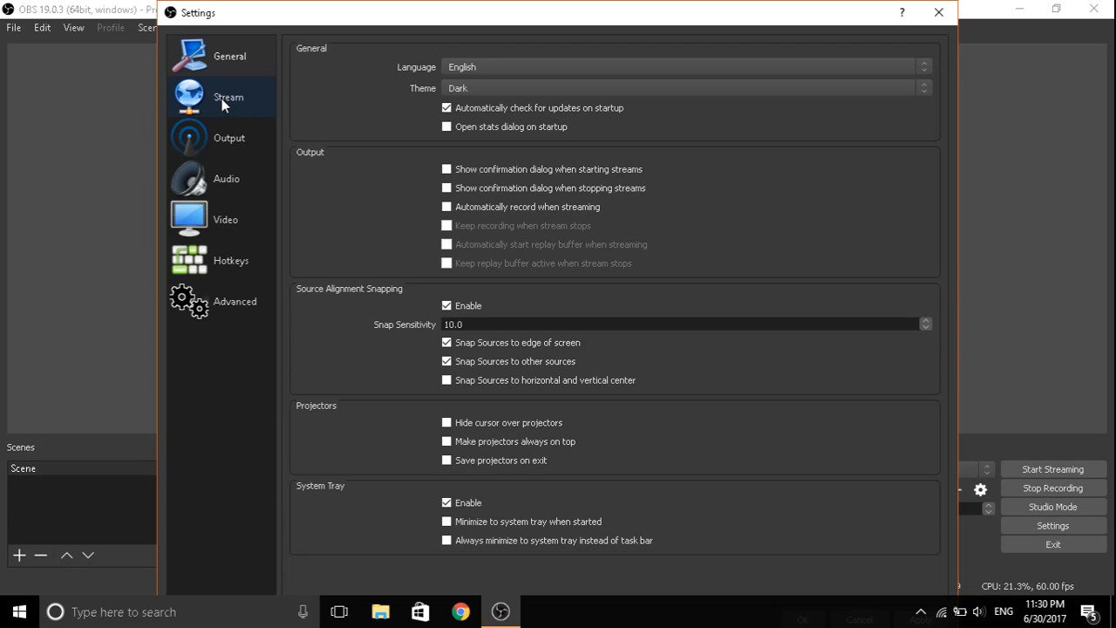
click(228, 98)
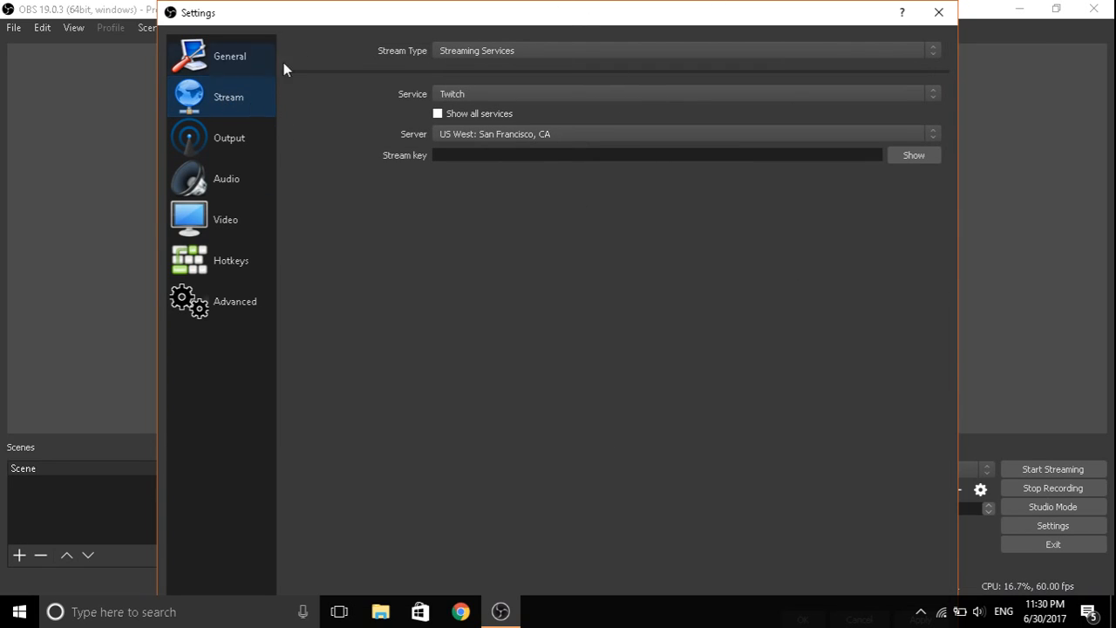
- Review the advanced Streaming output: QuickSync H.264 encoder, CBR rate control, 7200 bitrate
click(230, 136)
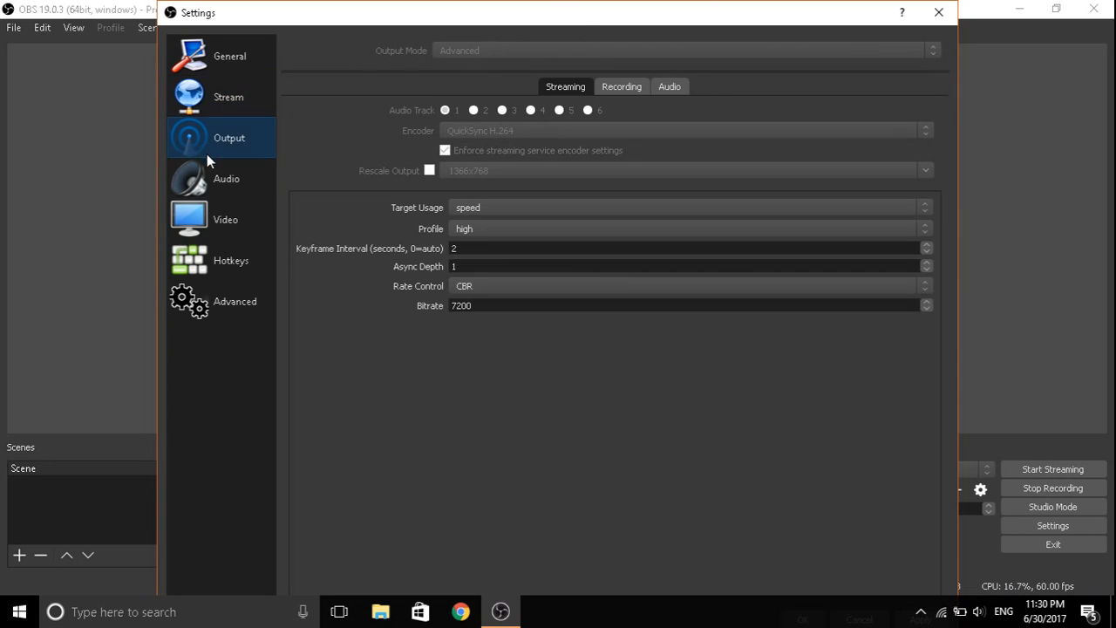
mouse_move(556, 168)
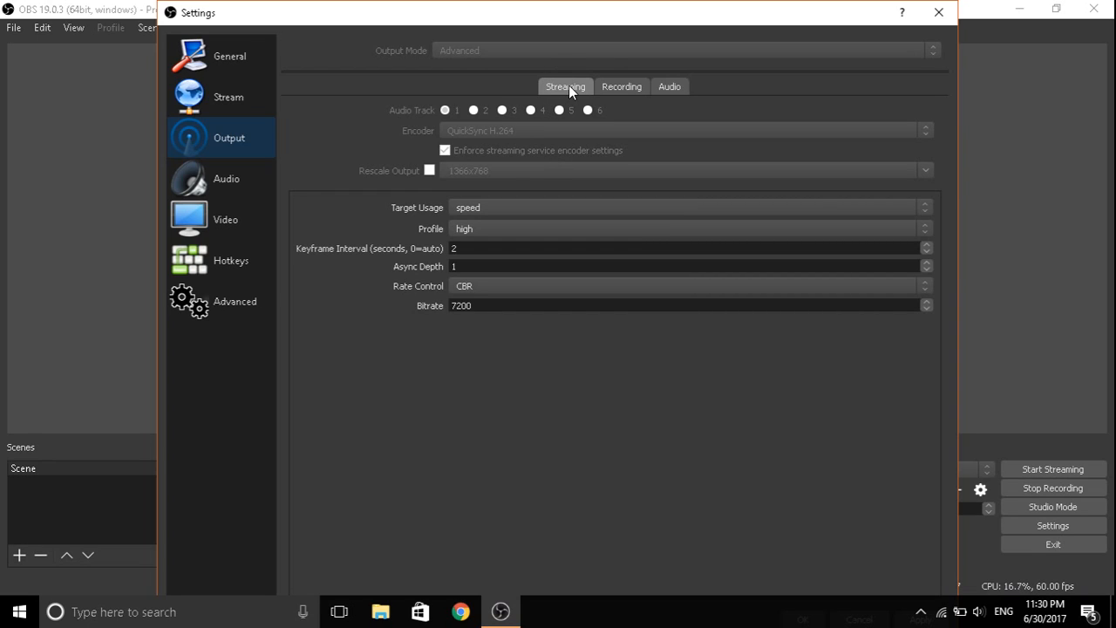
mouse_move(469, 142)
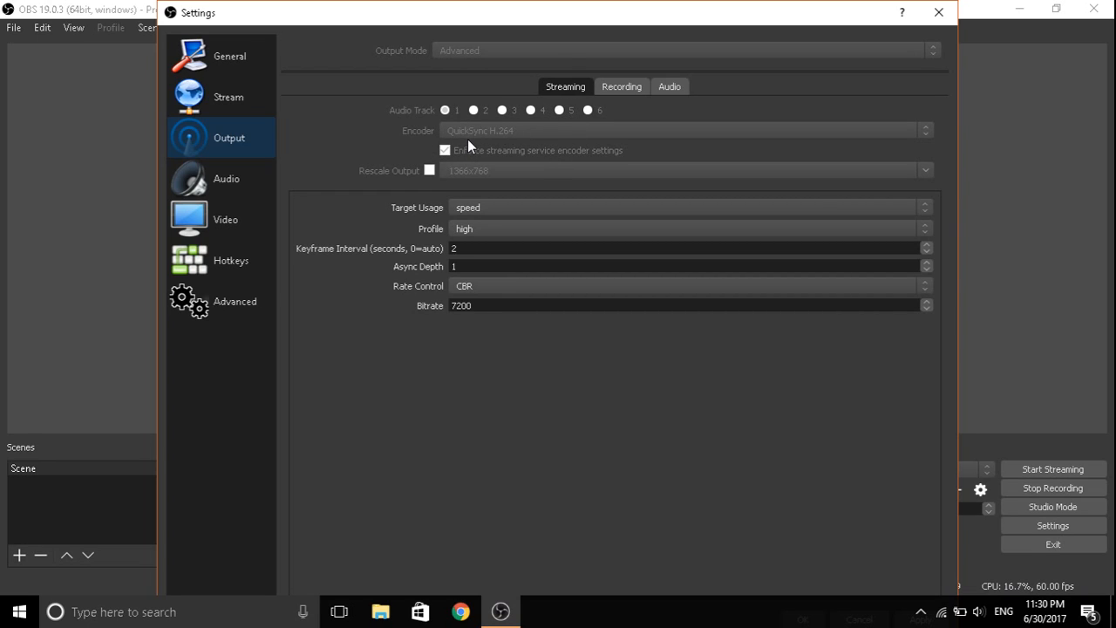
mouse_move(516, 142)
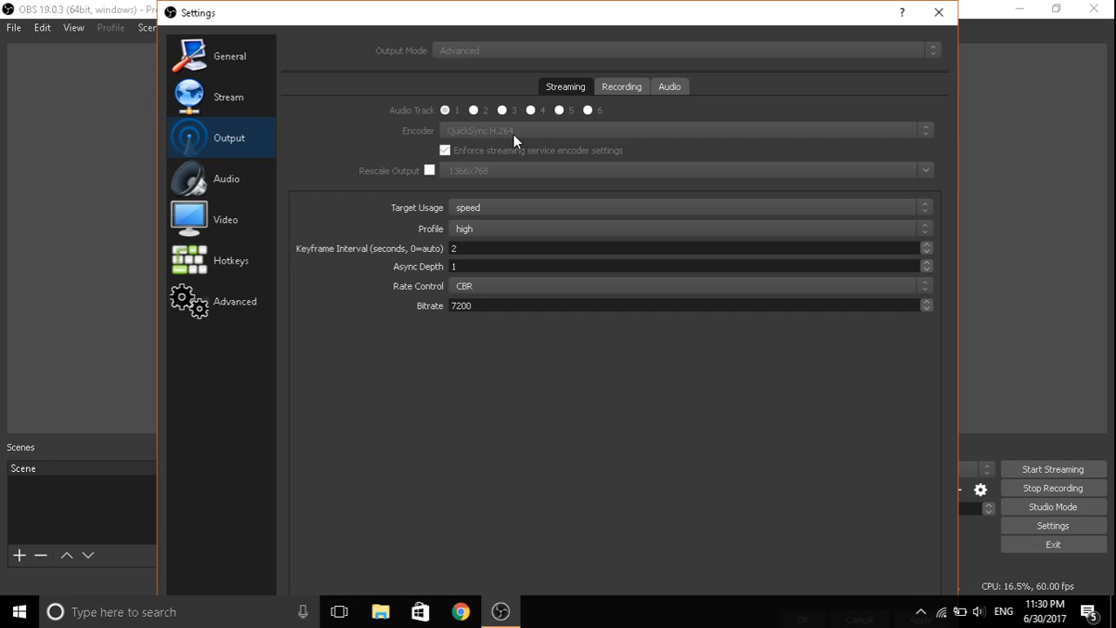
mouse_move(506, 141)
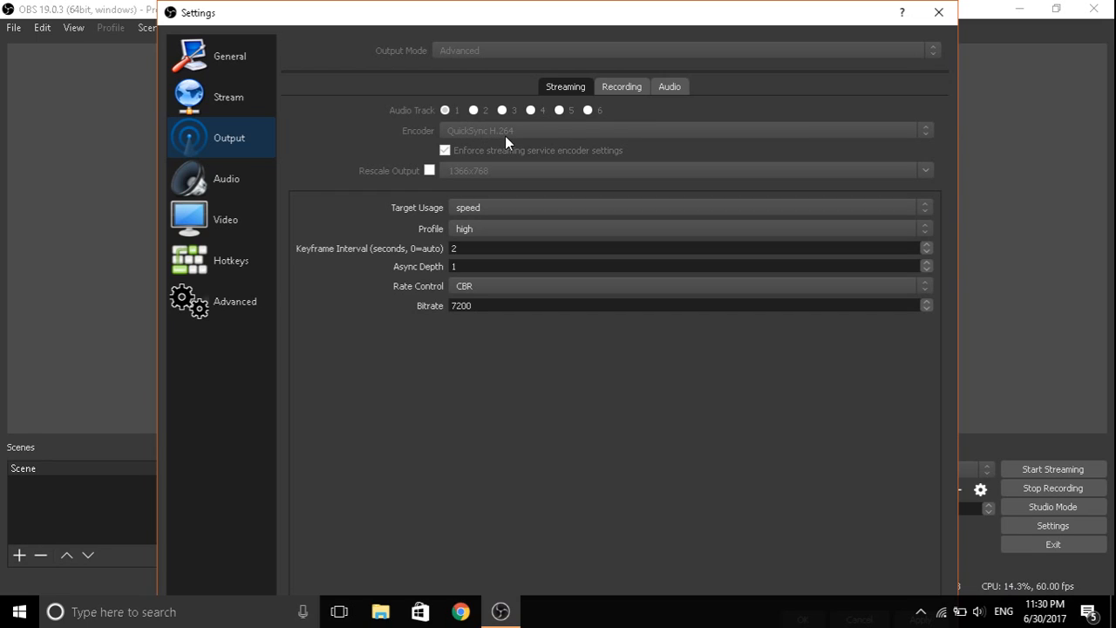
mouse_move(447, 143)
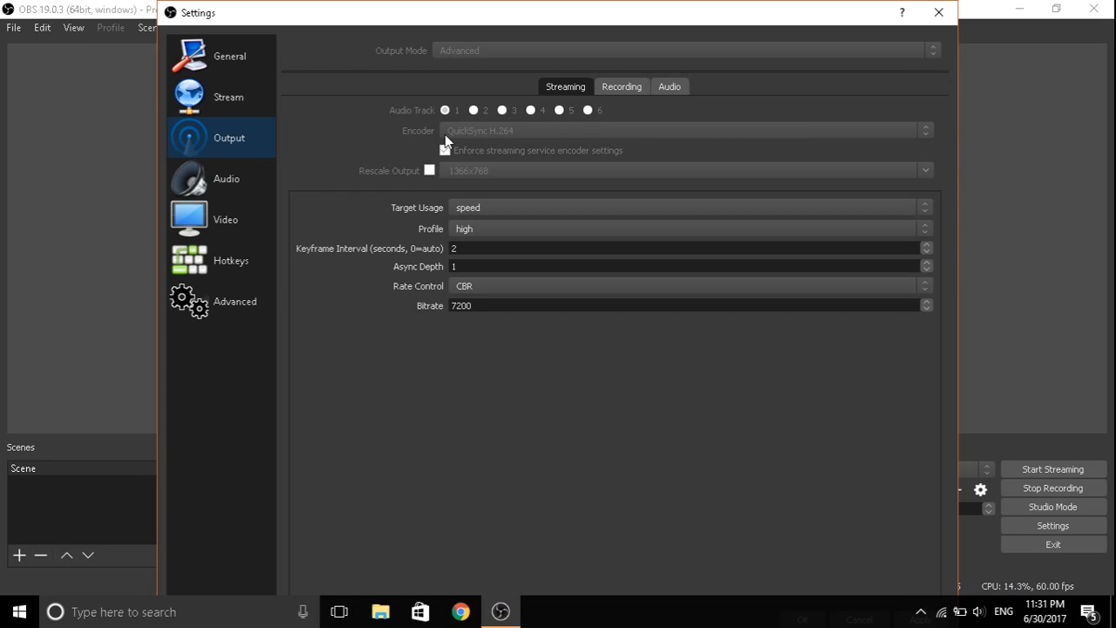
click(444, 150)
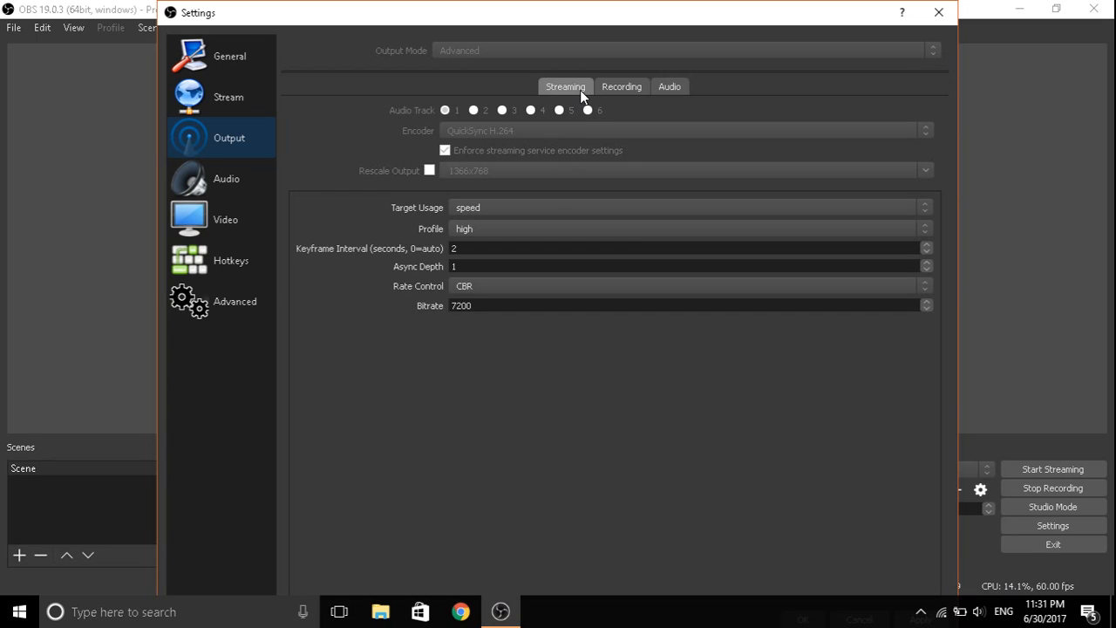
mouse_move(488, 161)
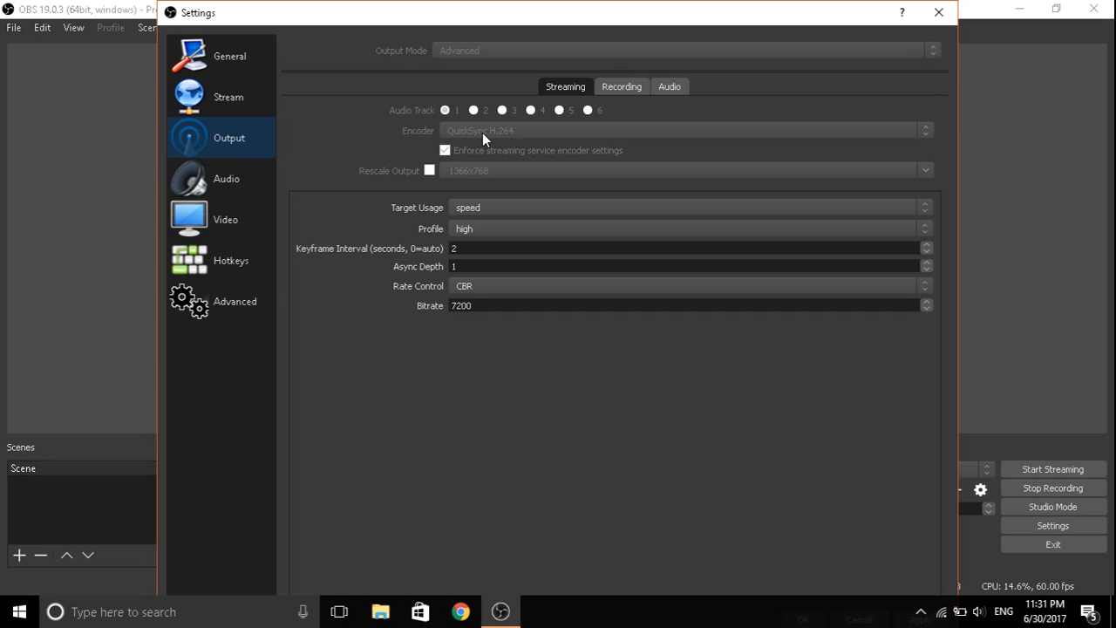
mouse_move(495, 157)
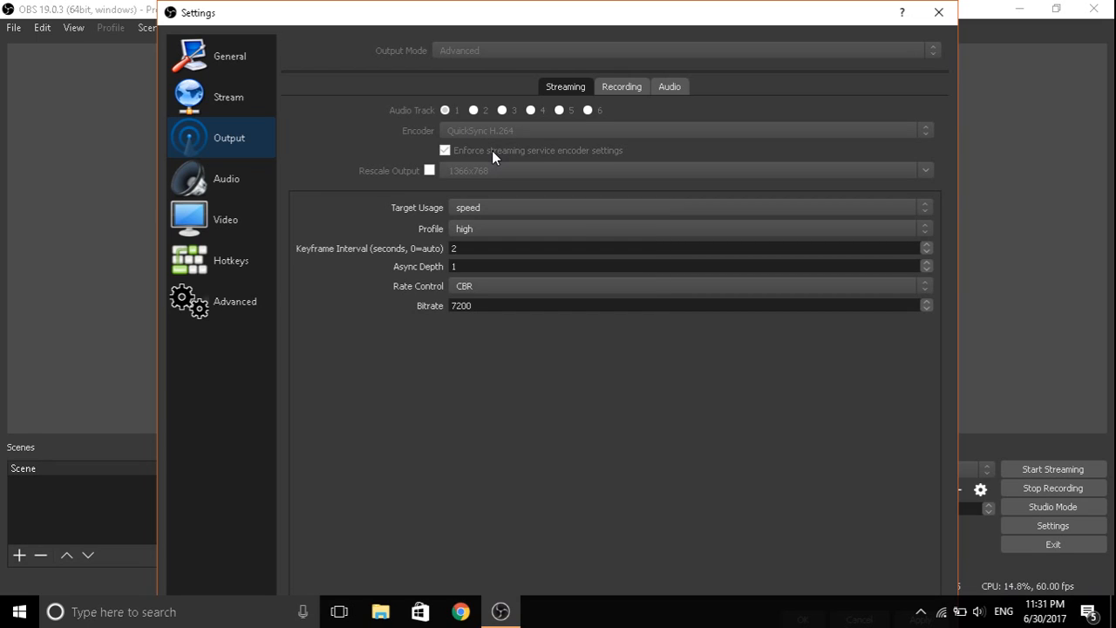
mouse_move(506, 146)
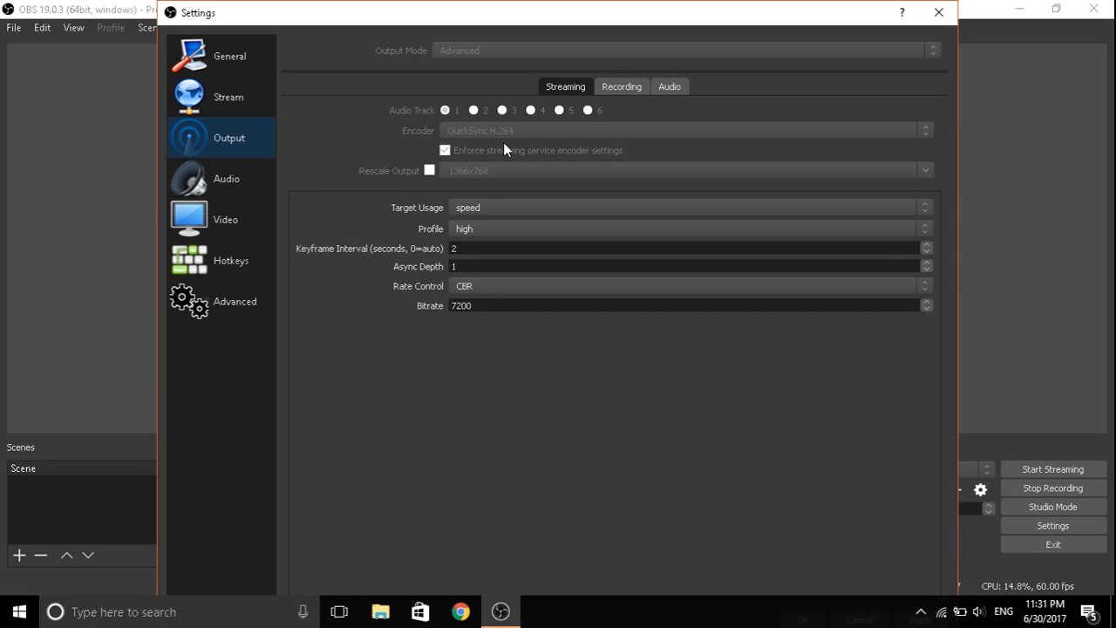
mouse_move(519, 159)
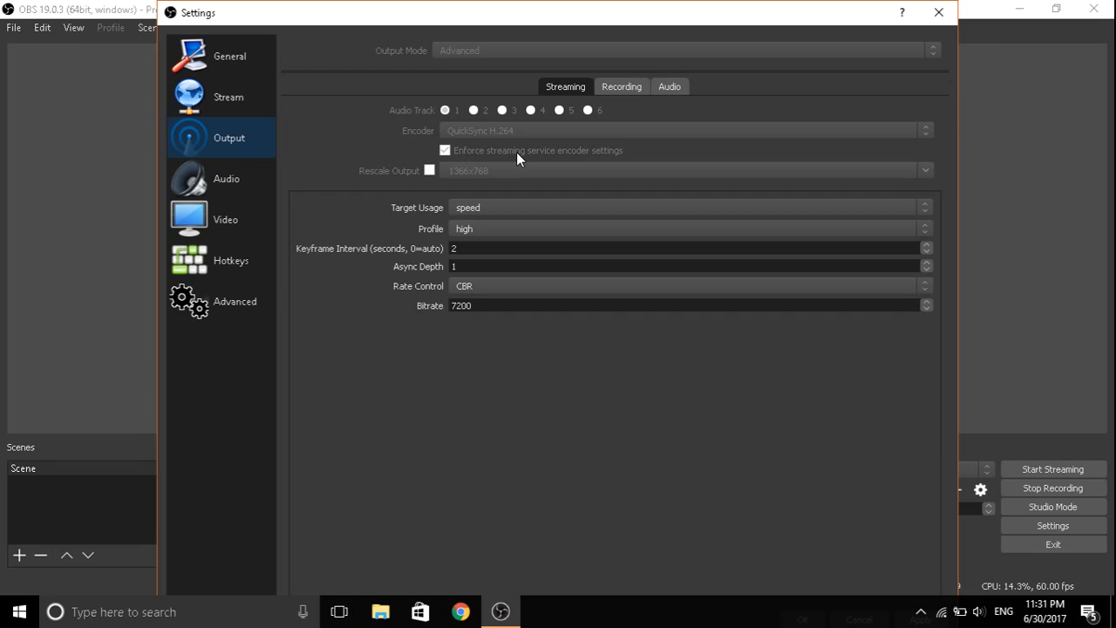
mouse_move(499, 28)
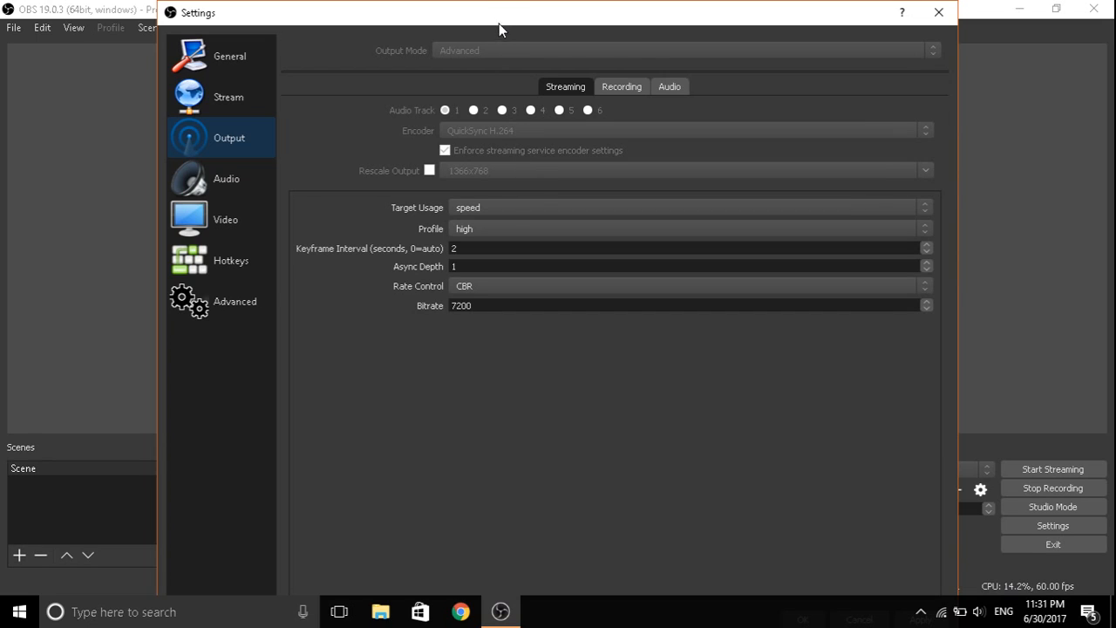
mouse_move(505, 146)
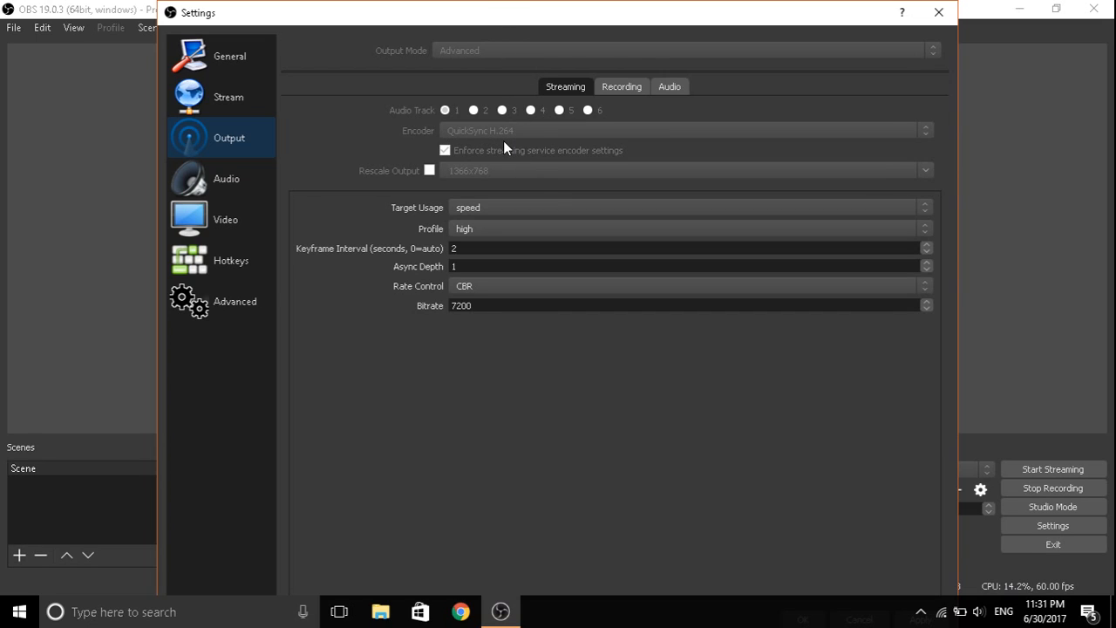
mouse_move(520, 239)
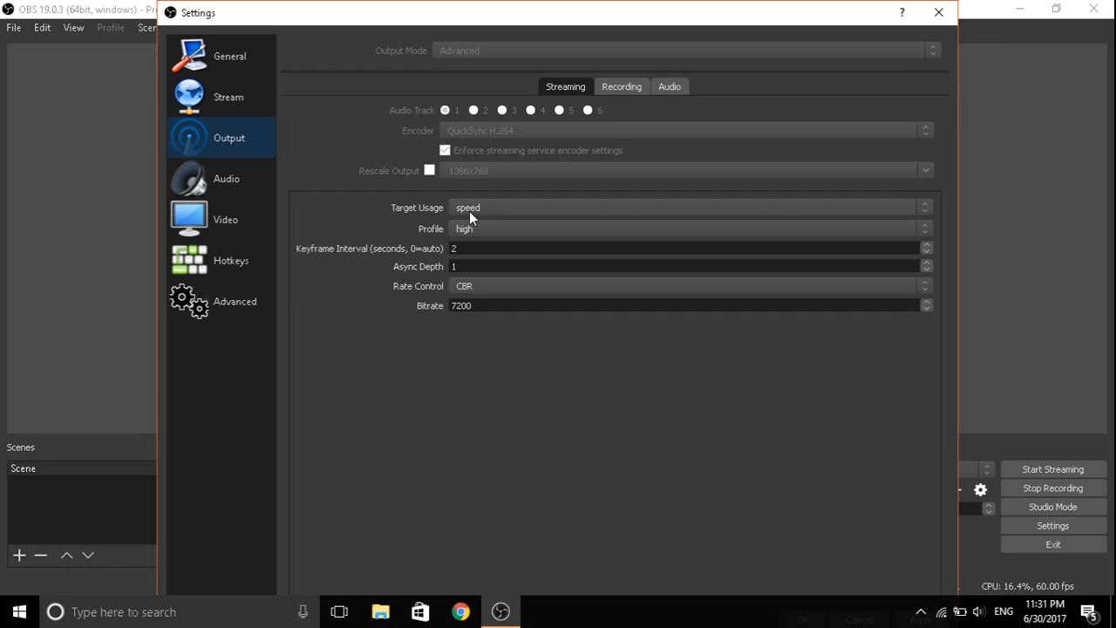
mouse_move(485, 232)
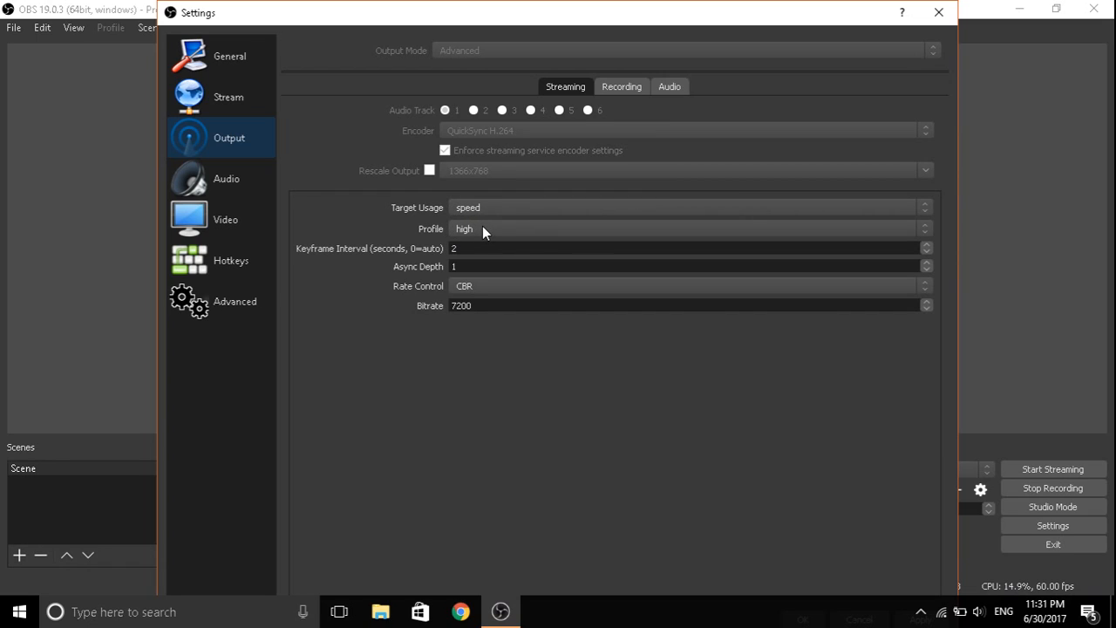
mouse_move(429, 247)
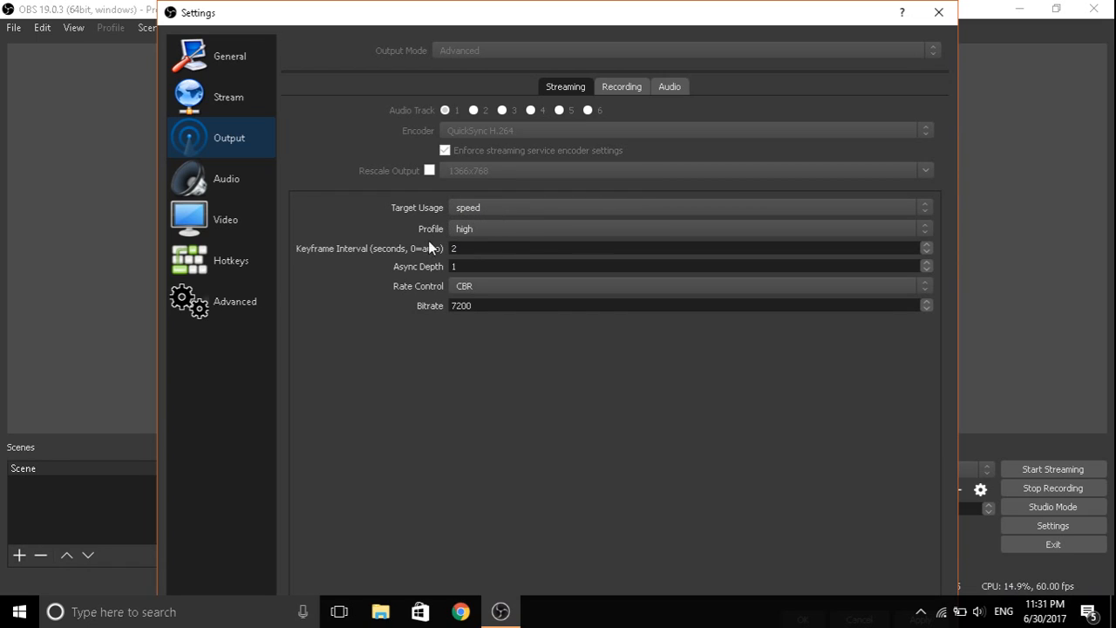
mouse_move(309, 261)
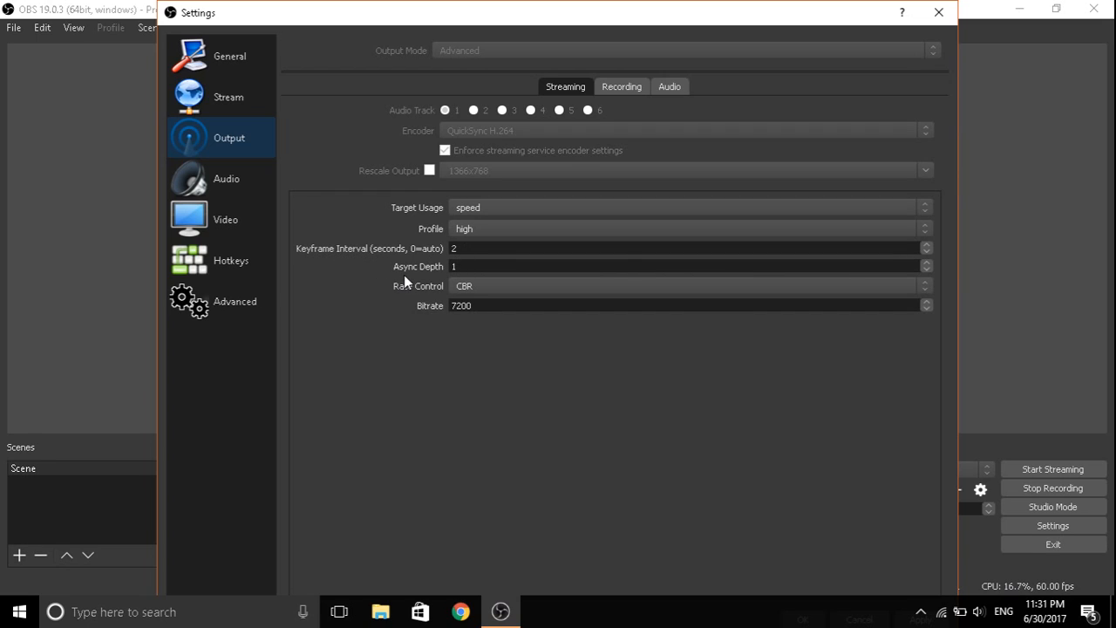
mouse_move(432, 275)
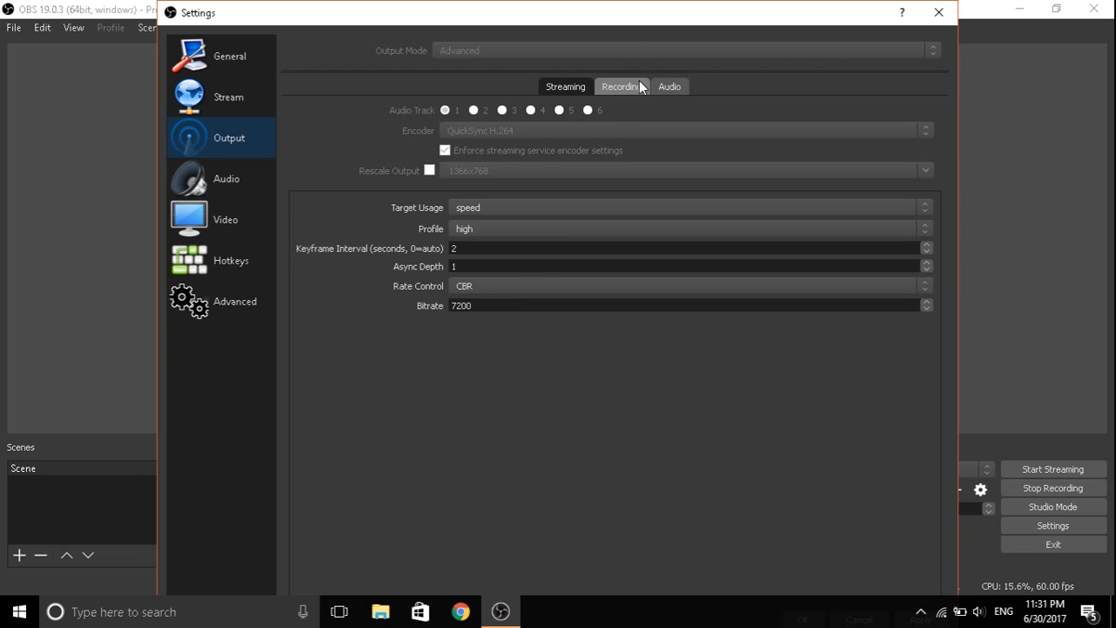
- Show the Recording output: Standard type, Desktop path, mp4 format, stream encoder
click(621, 88)
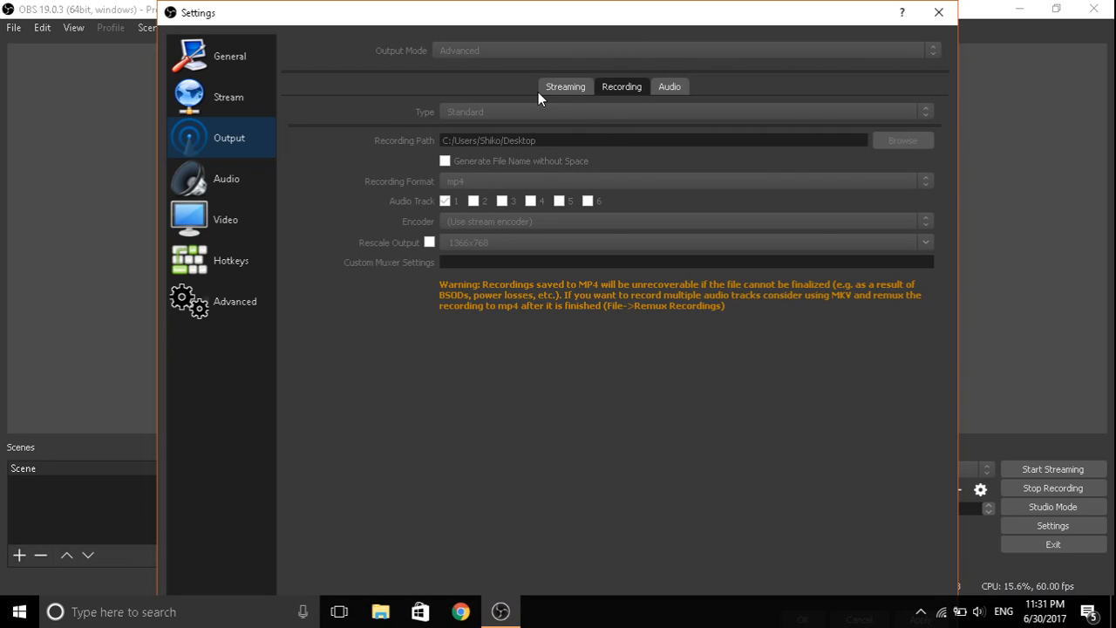
mouse_move(613, 139)
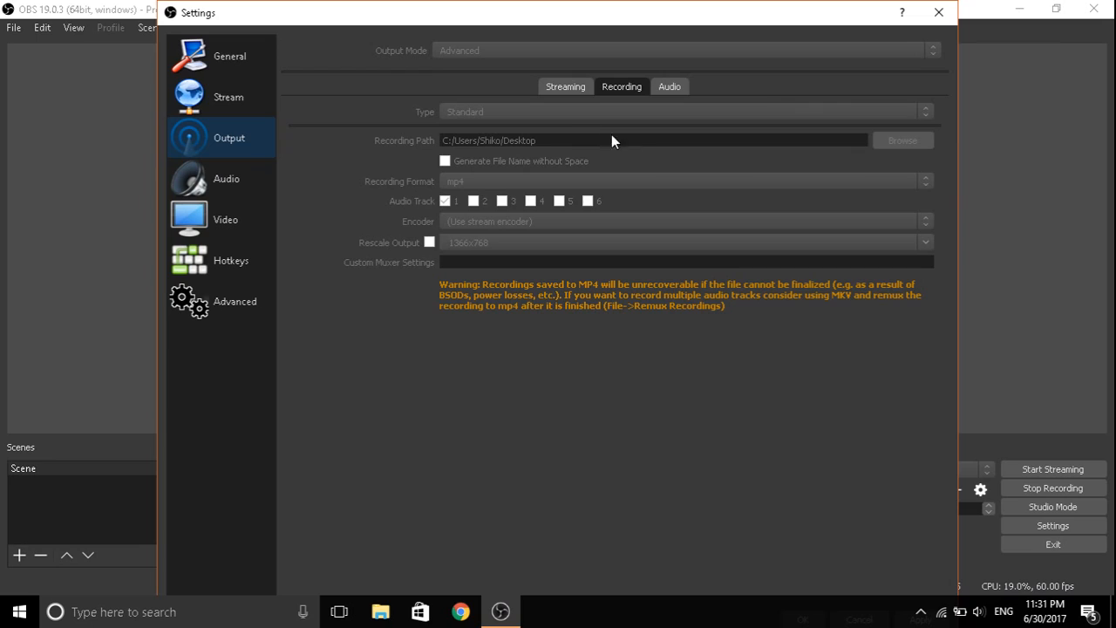
mouse_move(490, 54)
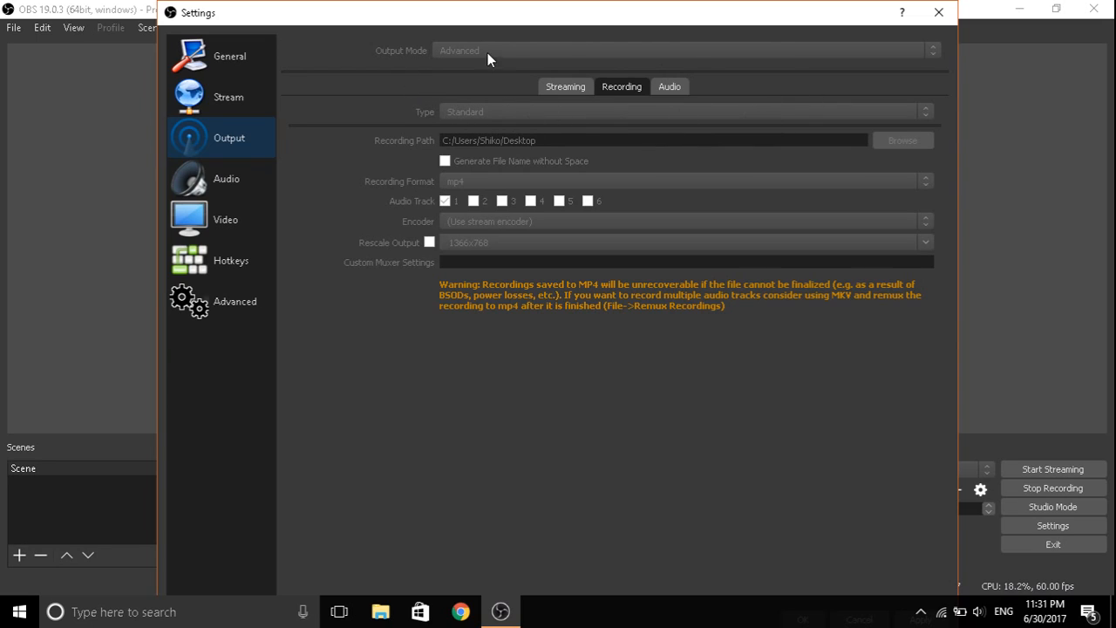
mouse_move(417, 234)
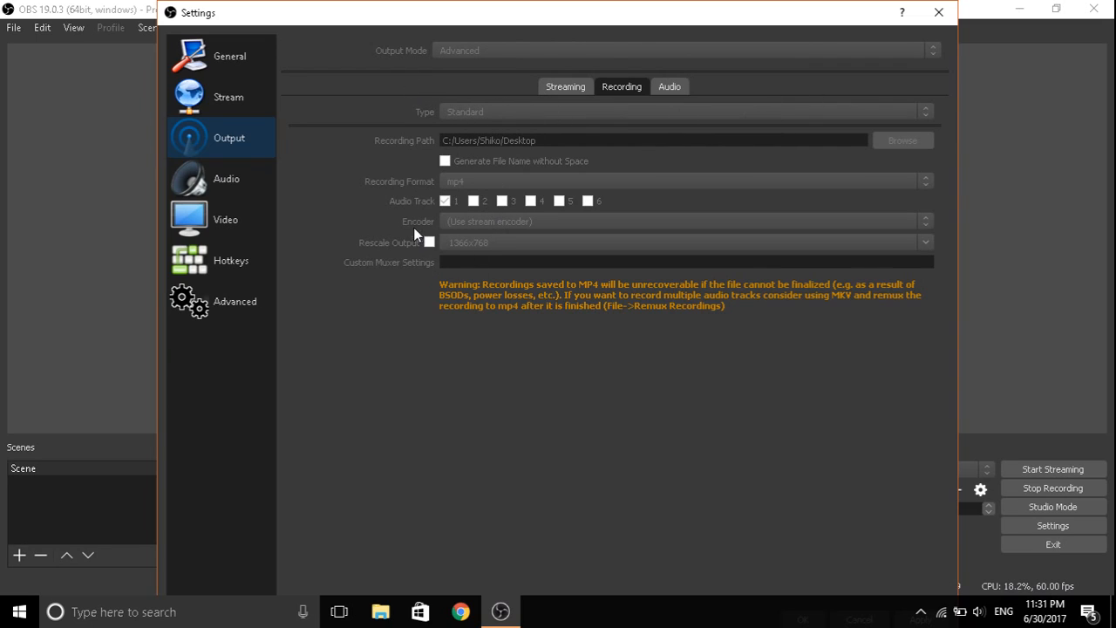
mouse_move(574, 202)
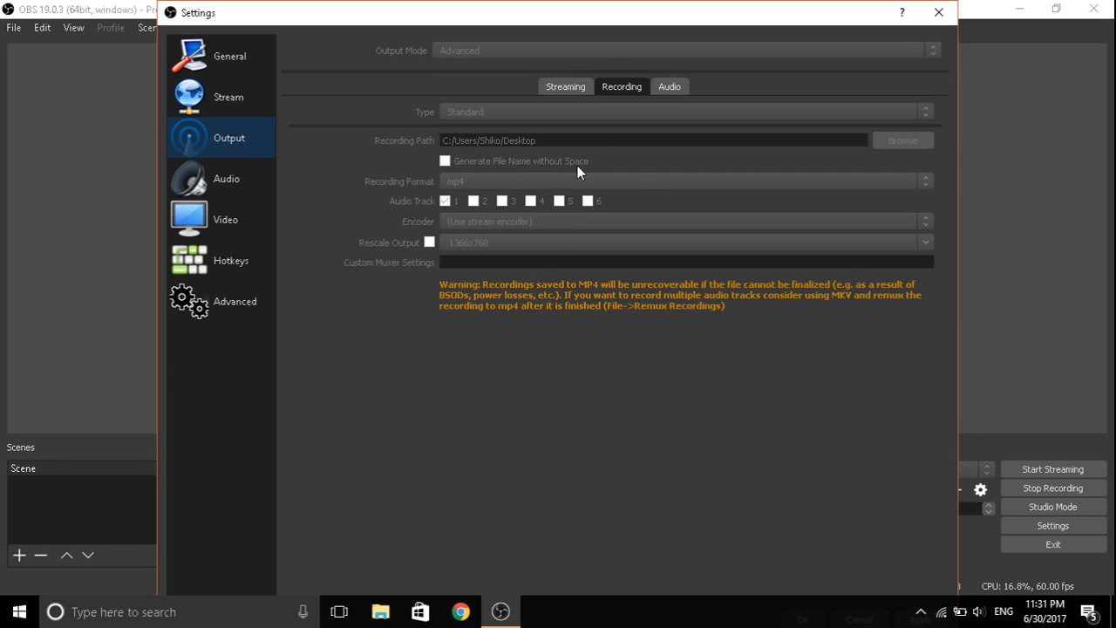
mouse_move(520, 251)
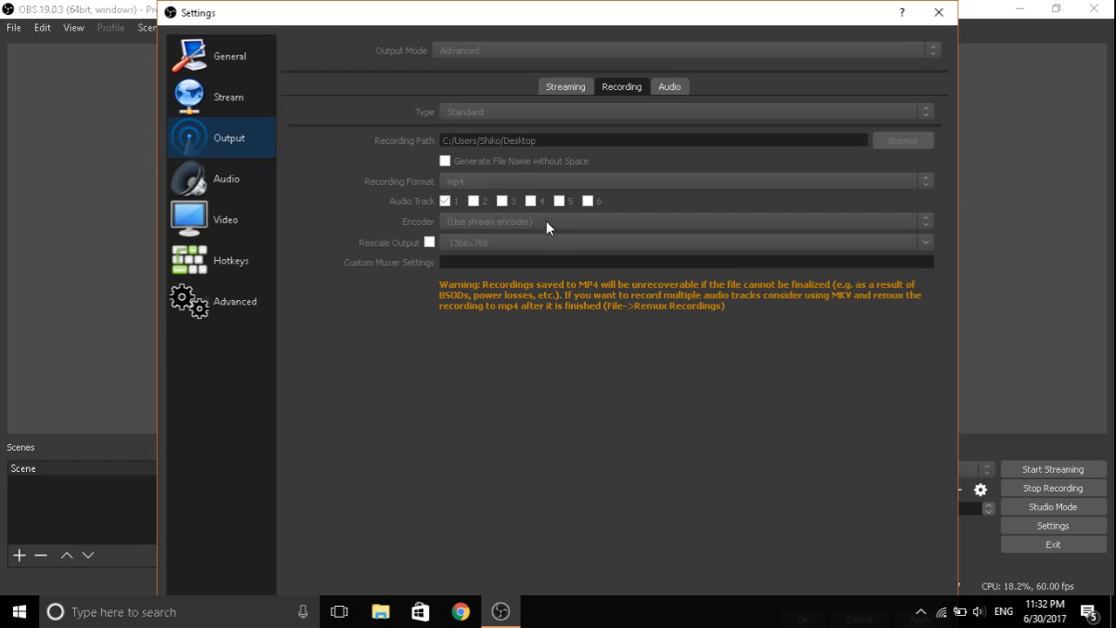
mouse_move(551, 272)
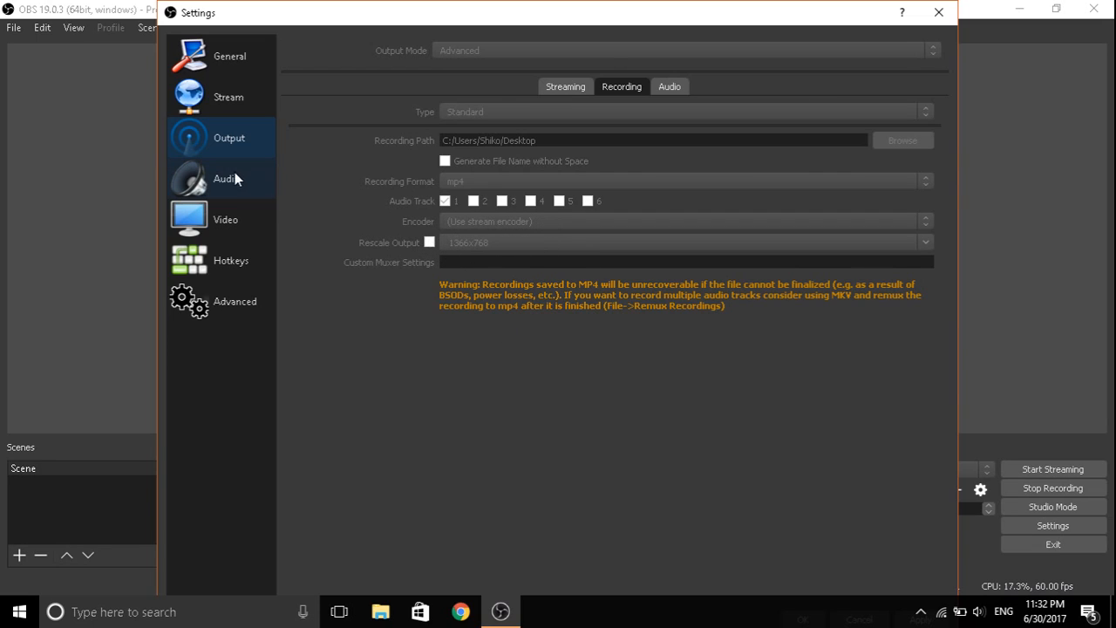
- Show the Audio page with its 48kHz sample rate and stereo channels
click(225, 178)
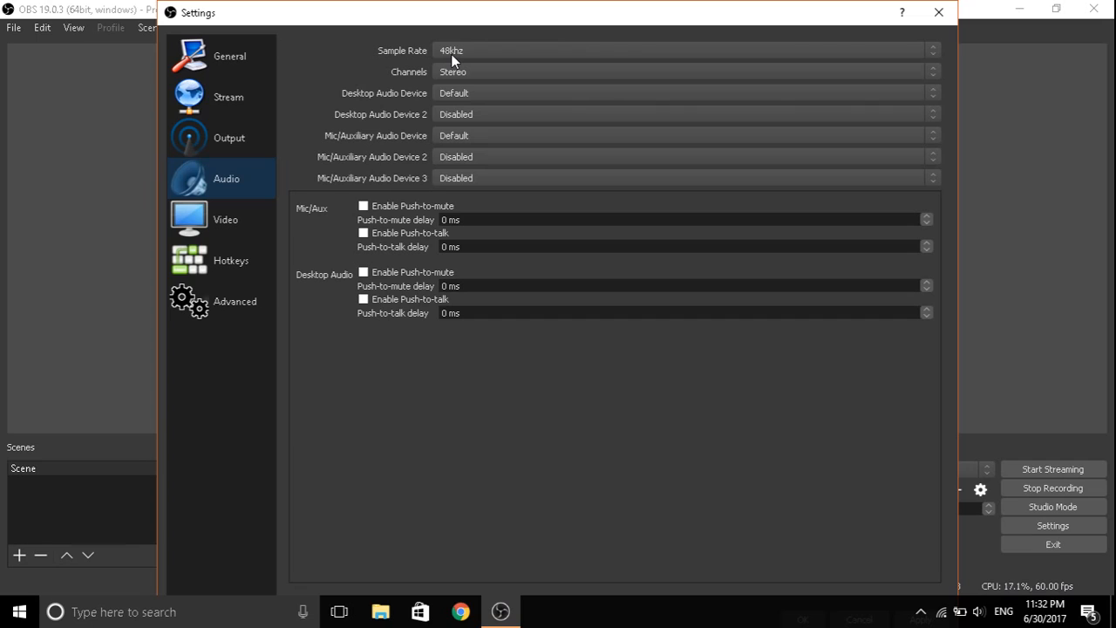
mouse_move(410, 55)
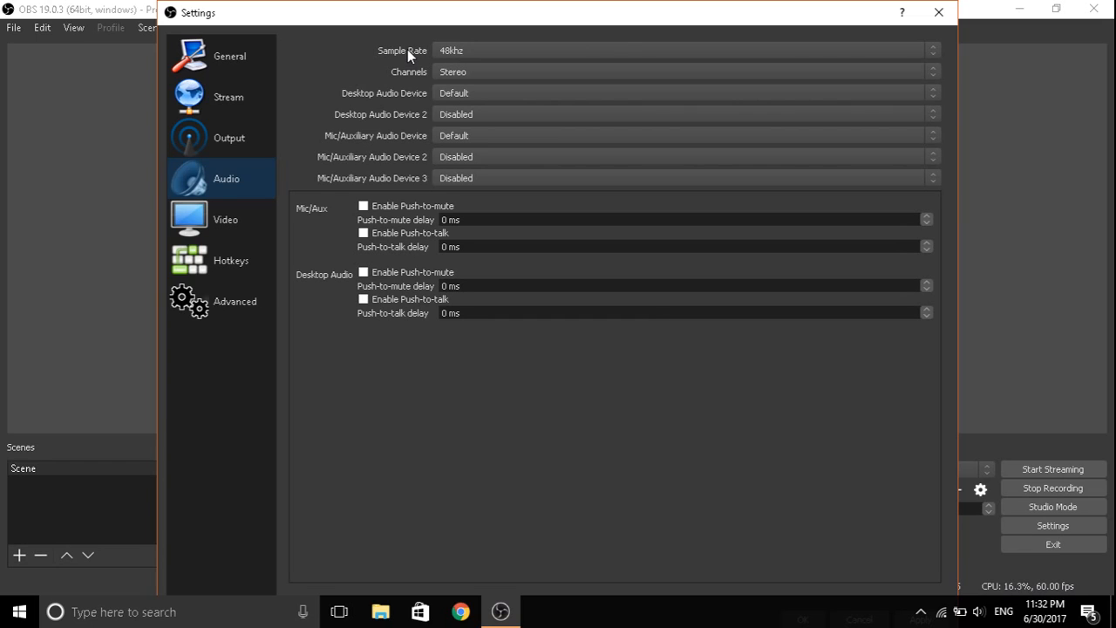
mouse_move(980, 616)
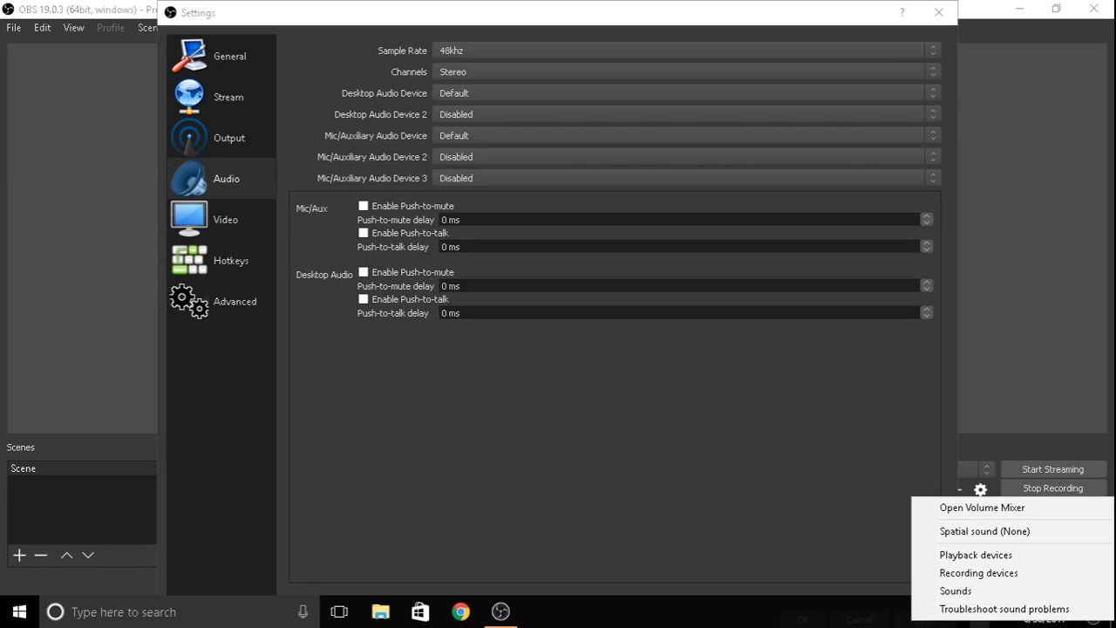
- Set the microphone's default format to 2 channel, 24 bit, 96000 Hz in Windows Sound
click(980, 572)
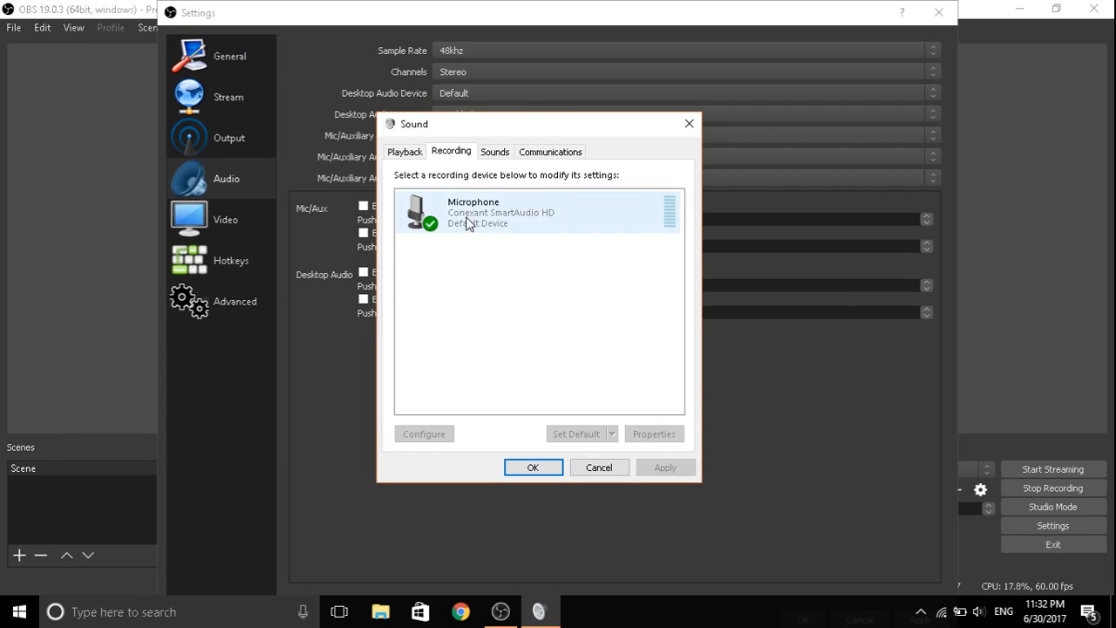
right_click(471, 223)
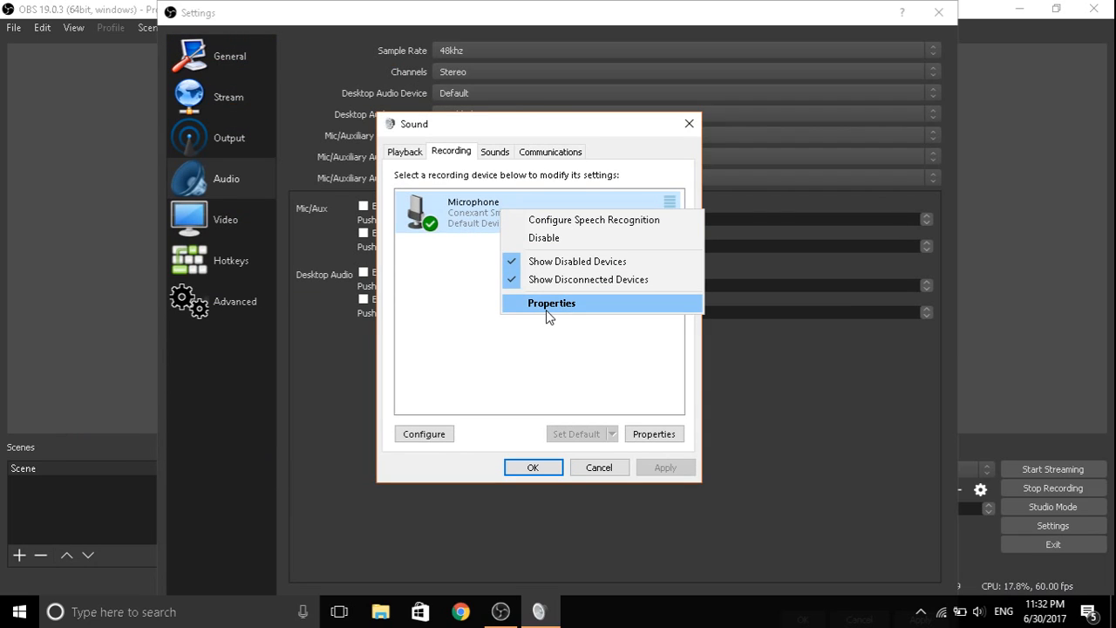
click(551, 303)
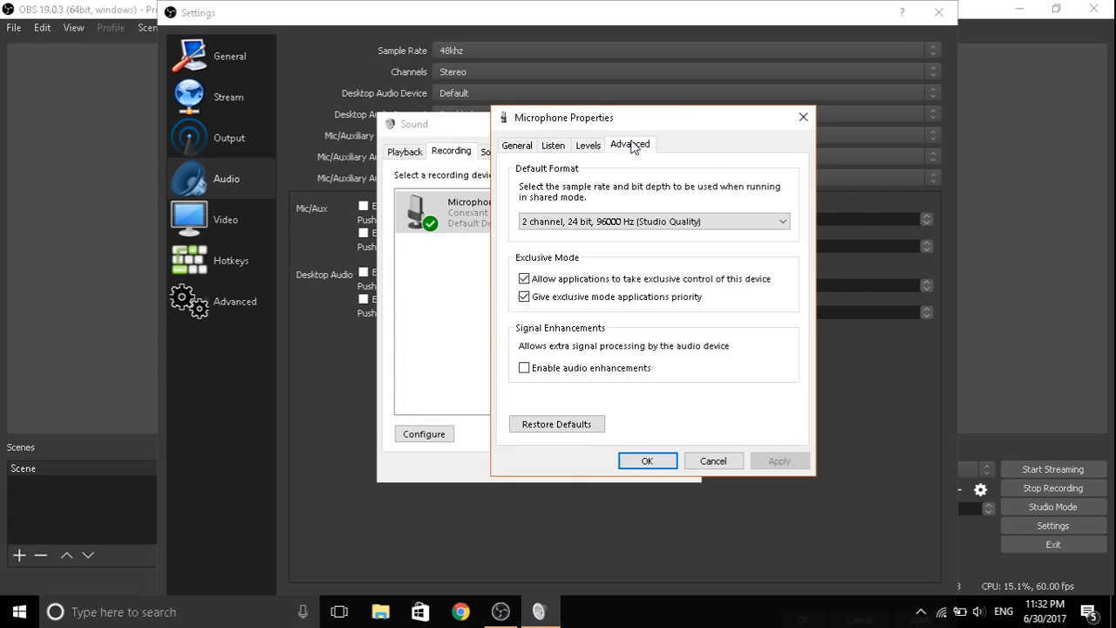
click(654, 220)
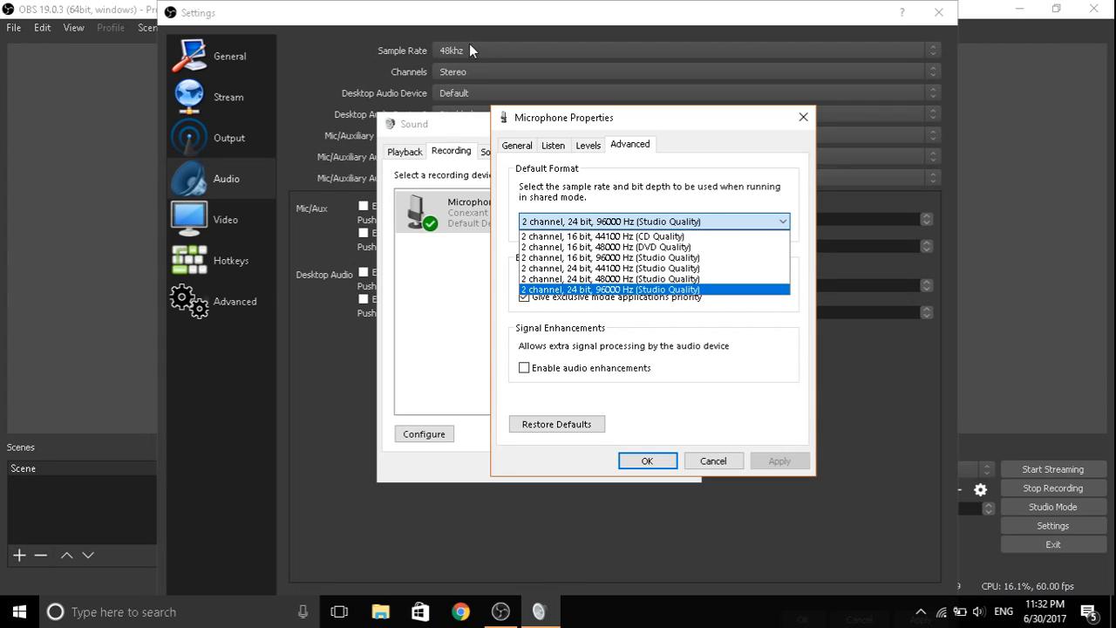
mouse_move(610, 289)
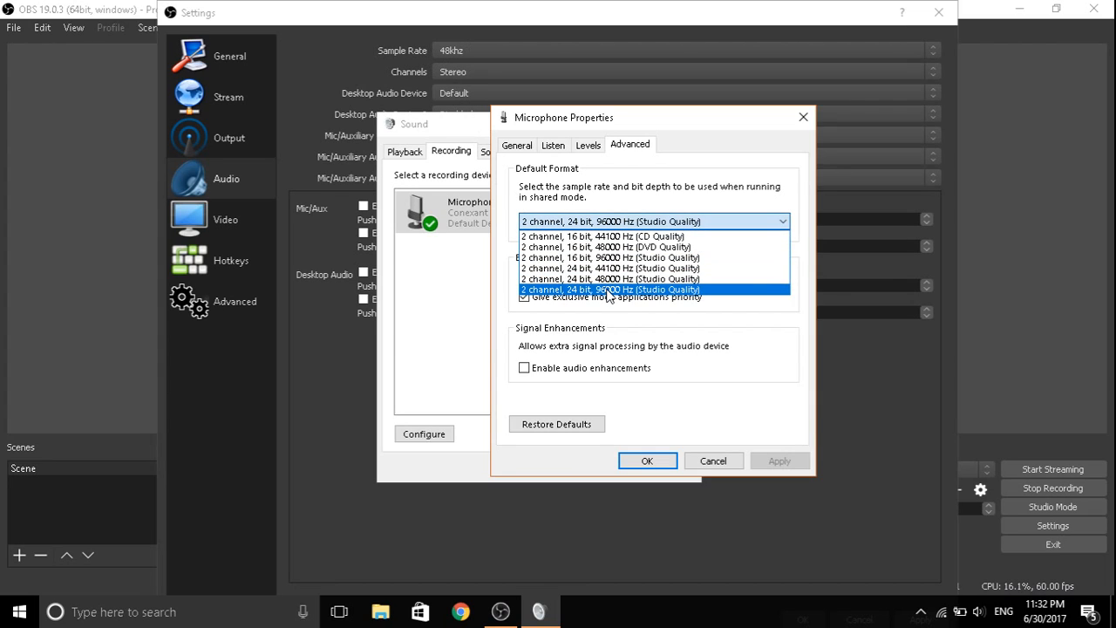
click(610, 290)
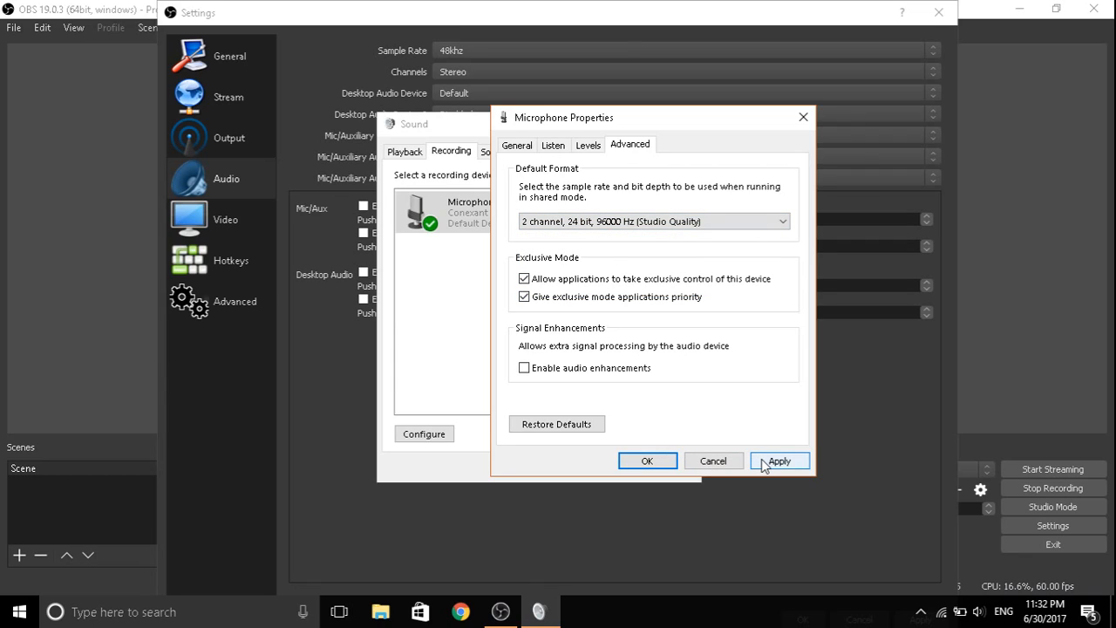
click(778, 460)
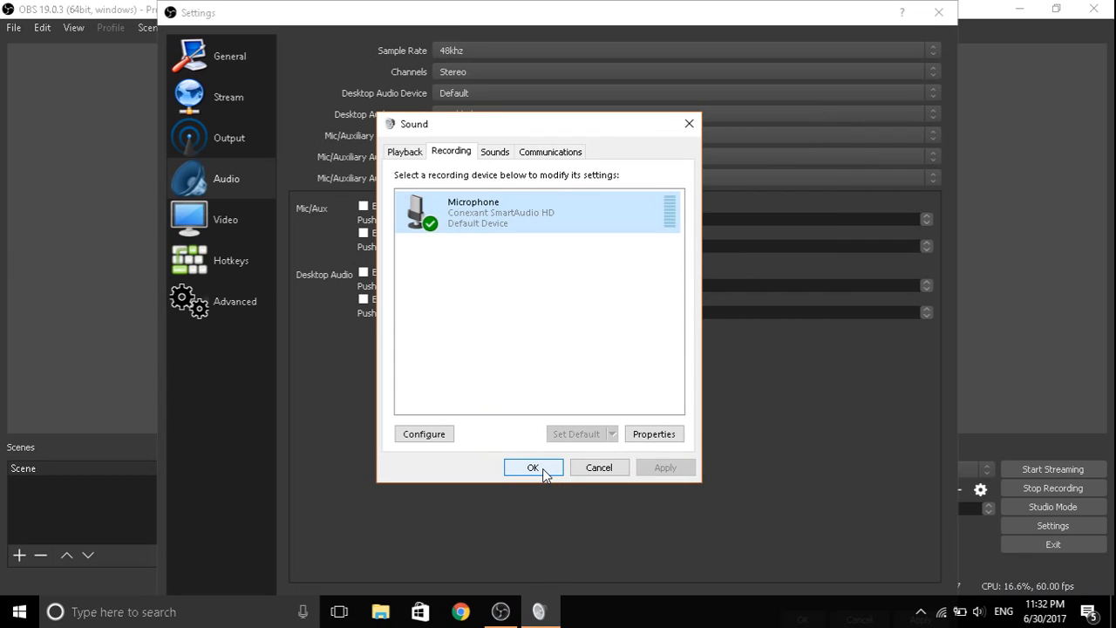
- Close the Windows Sound dialog, returning to OBS's 48kHz stereo Audio page
click(534, 467)
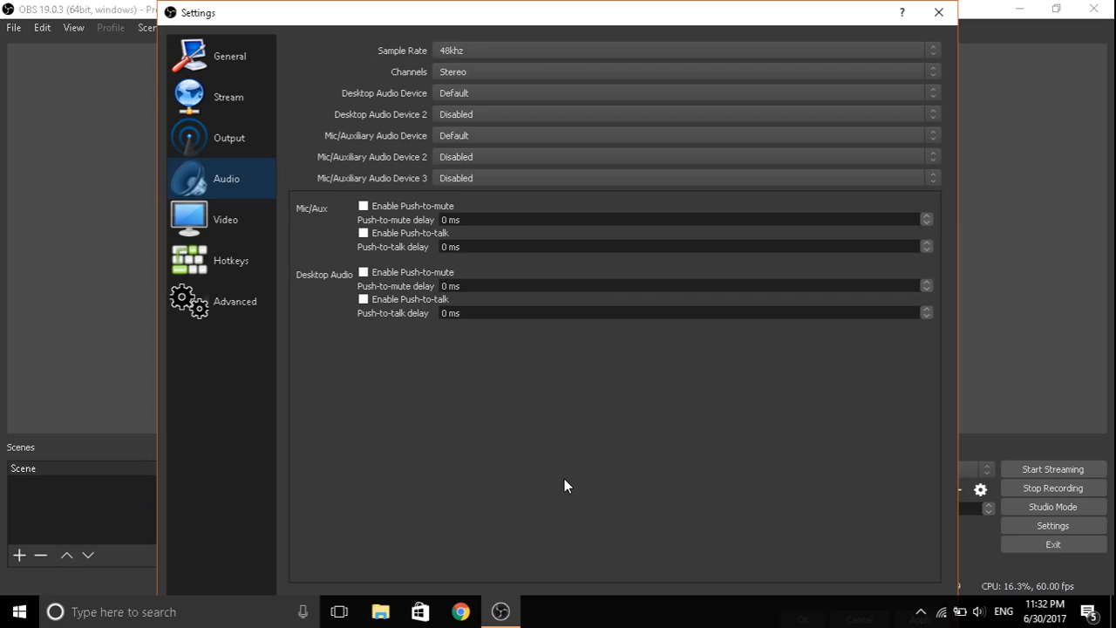
mouse_move(555, 174)
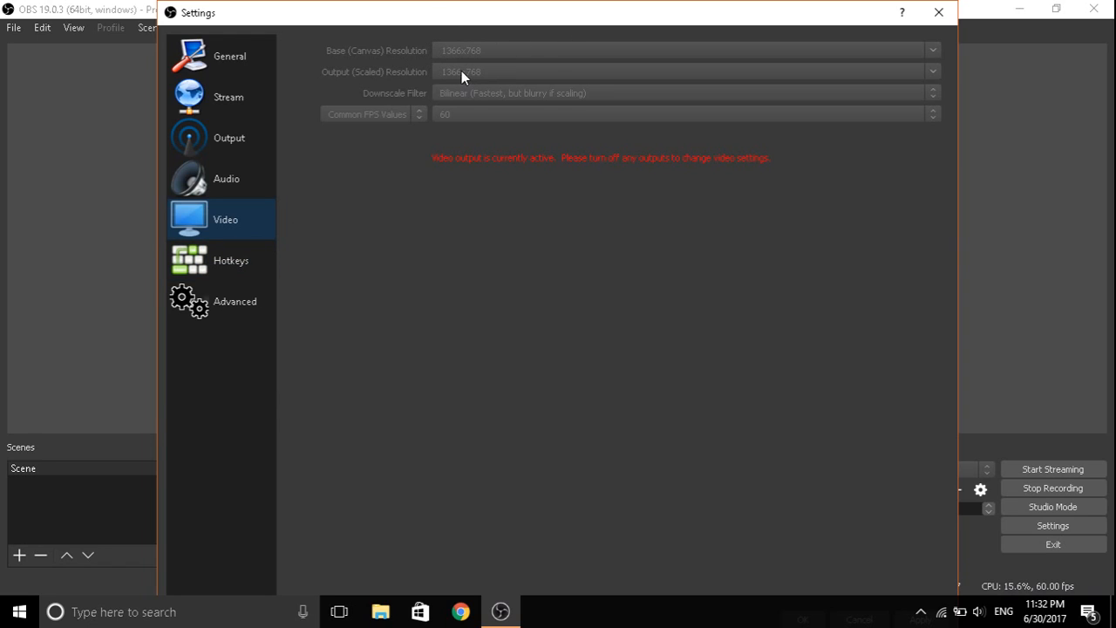
mouse_move(463, 91)
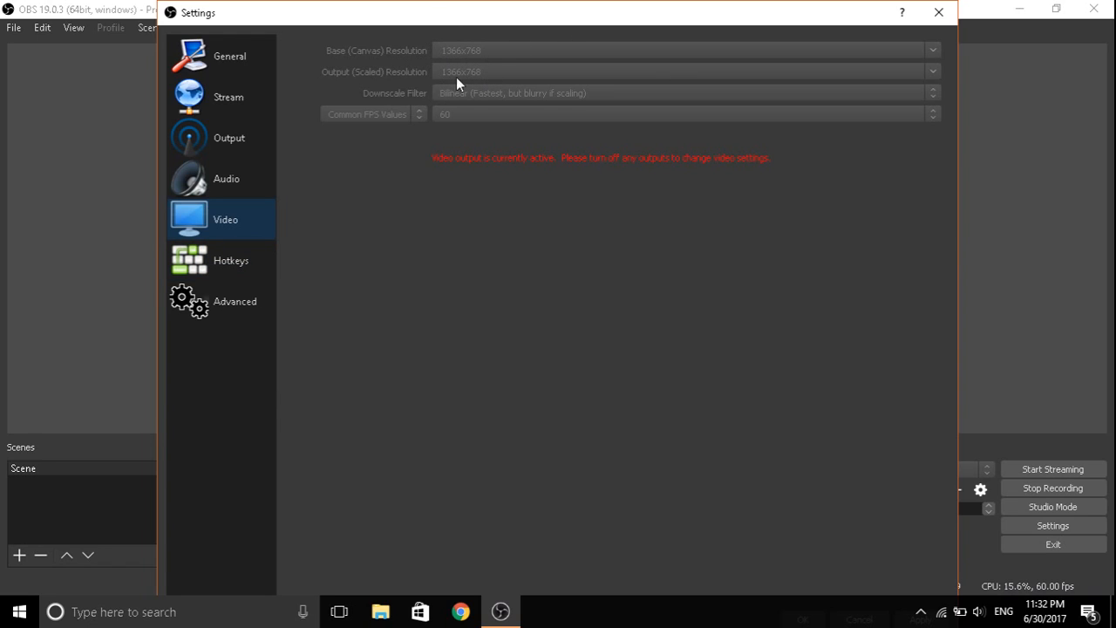
mouse_move(467, 103)
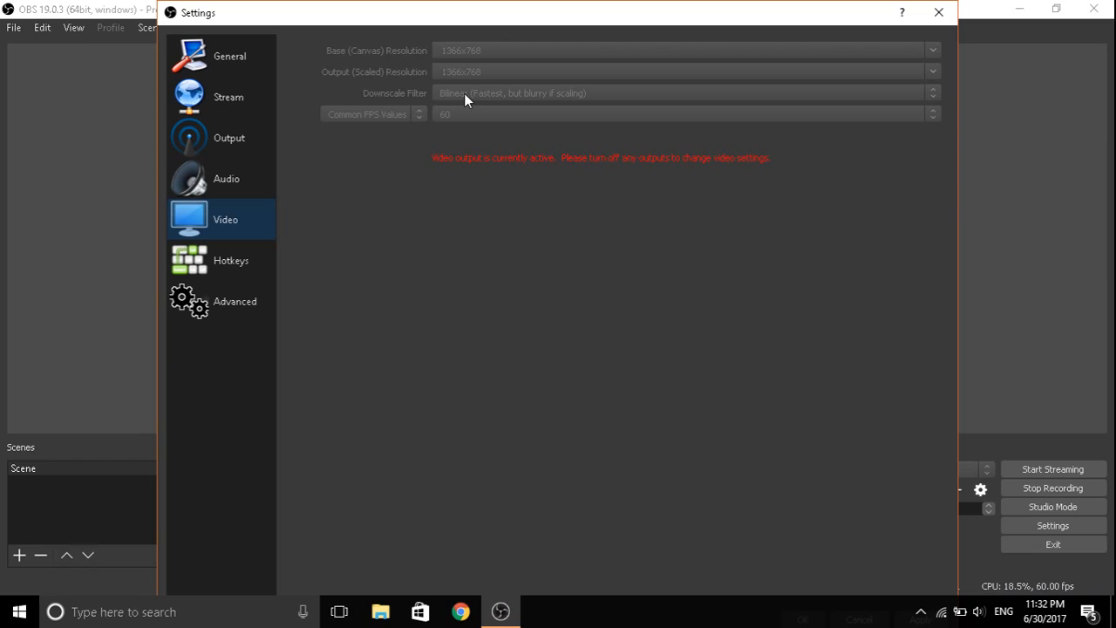
mouse_move(448, 121)
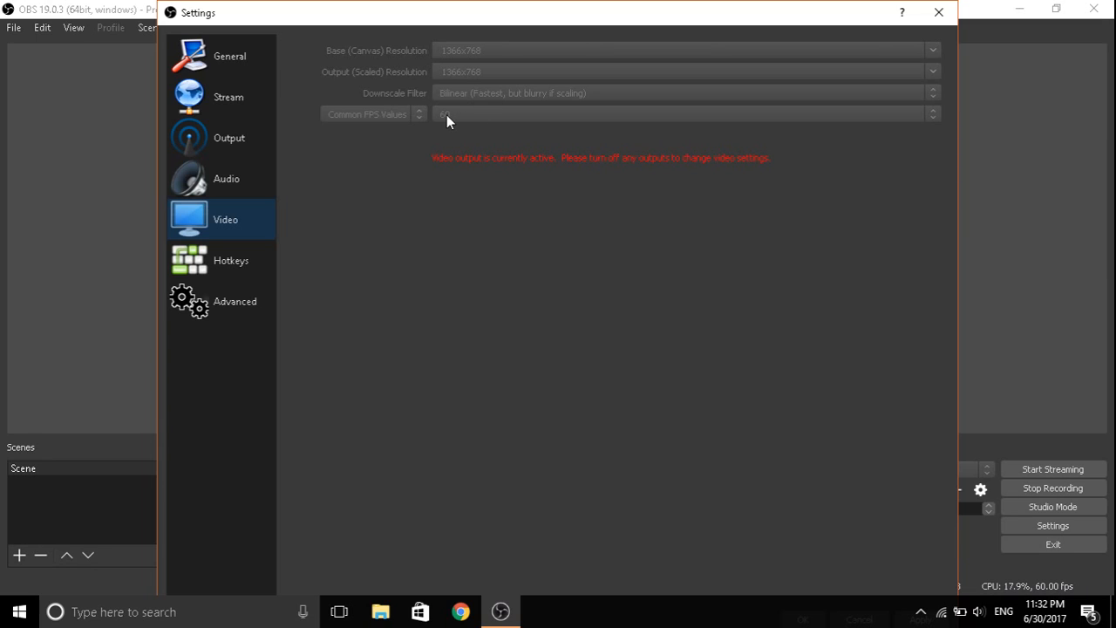
- Review the Advanced page, then save and close the Settings window
click(234, 300)
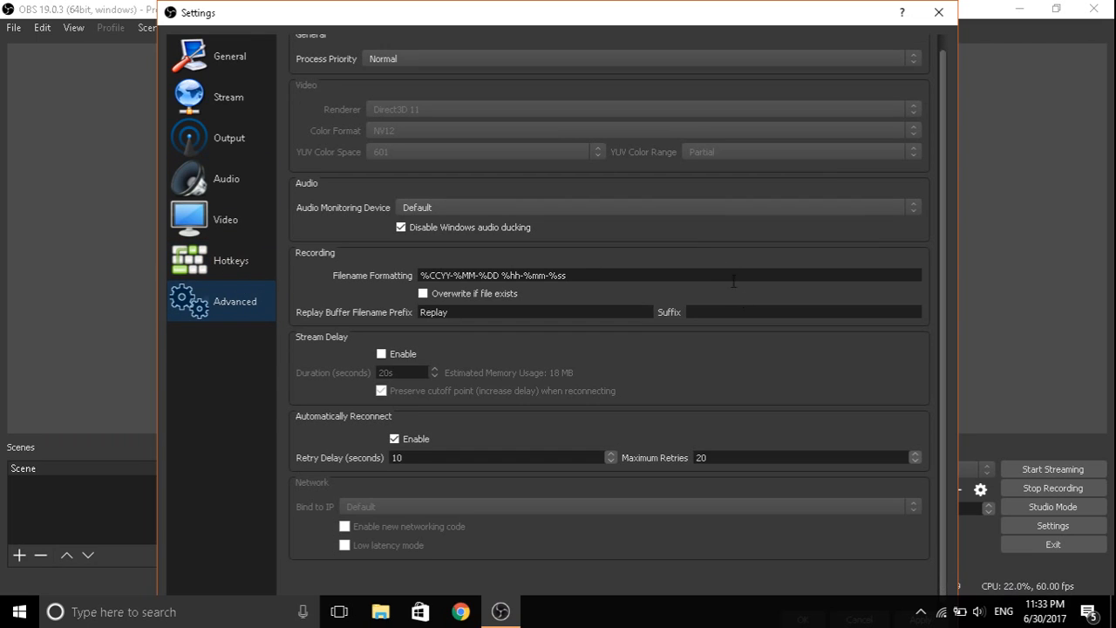
drag(558, 12, 558, 86)
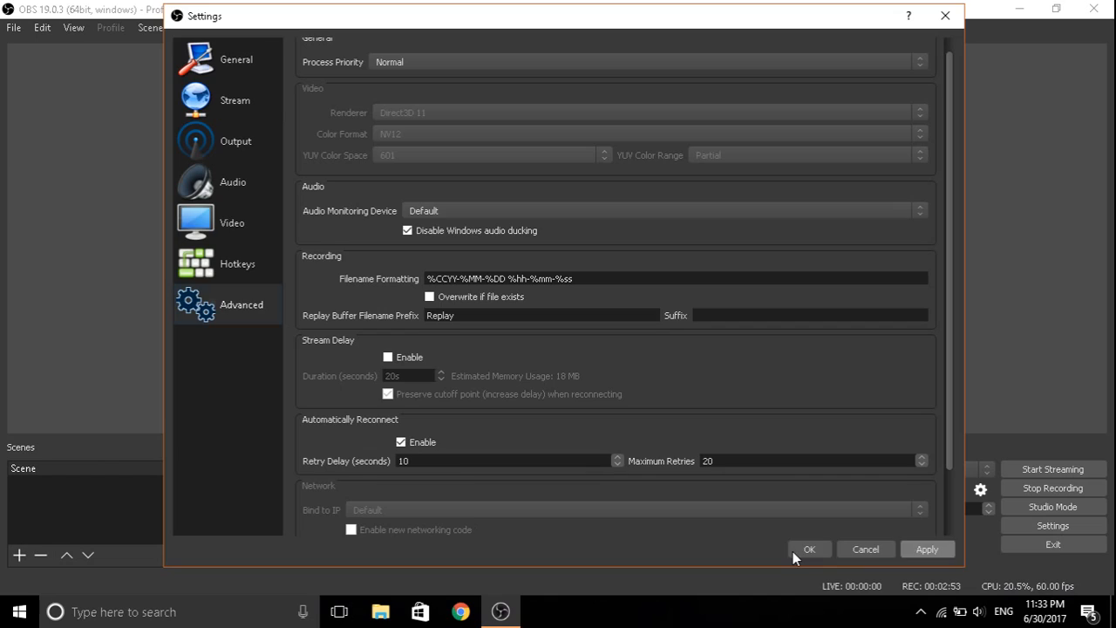
click(809, 548)
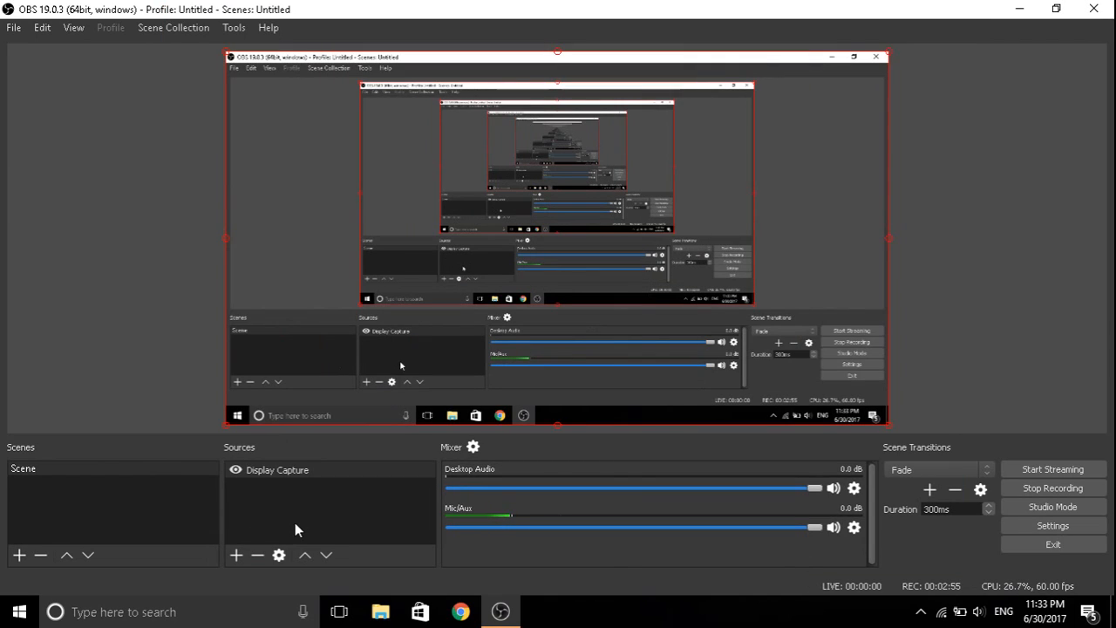
- Add a second source named Display Capture 2 with default display properties
click(276, 469)
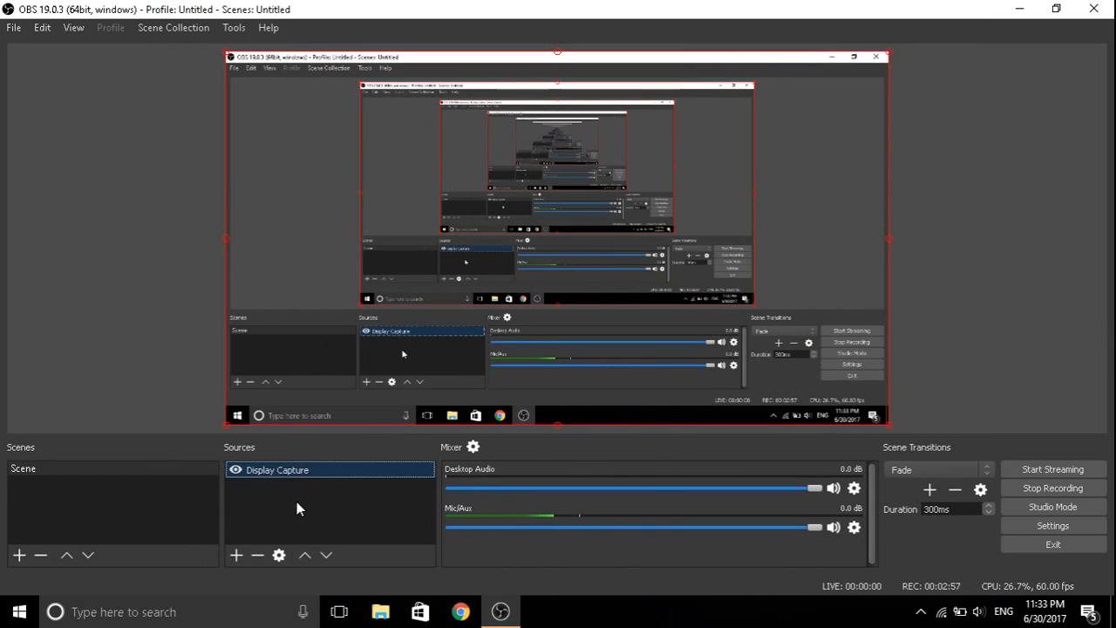
right_click(300, 509)
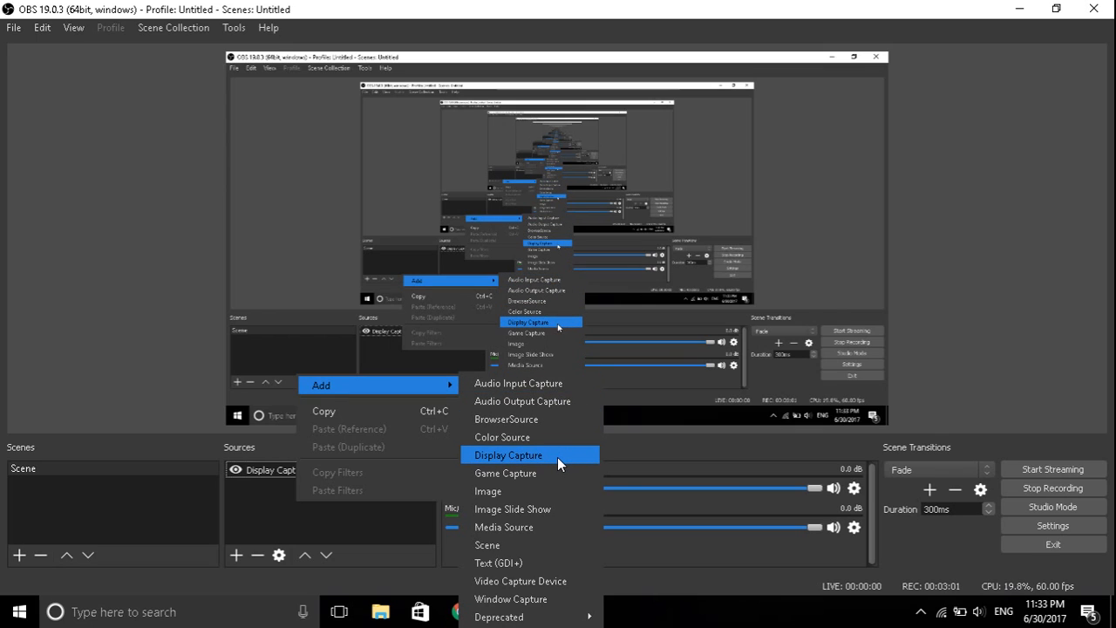
mouse_move(562, 469)
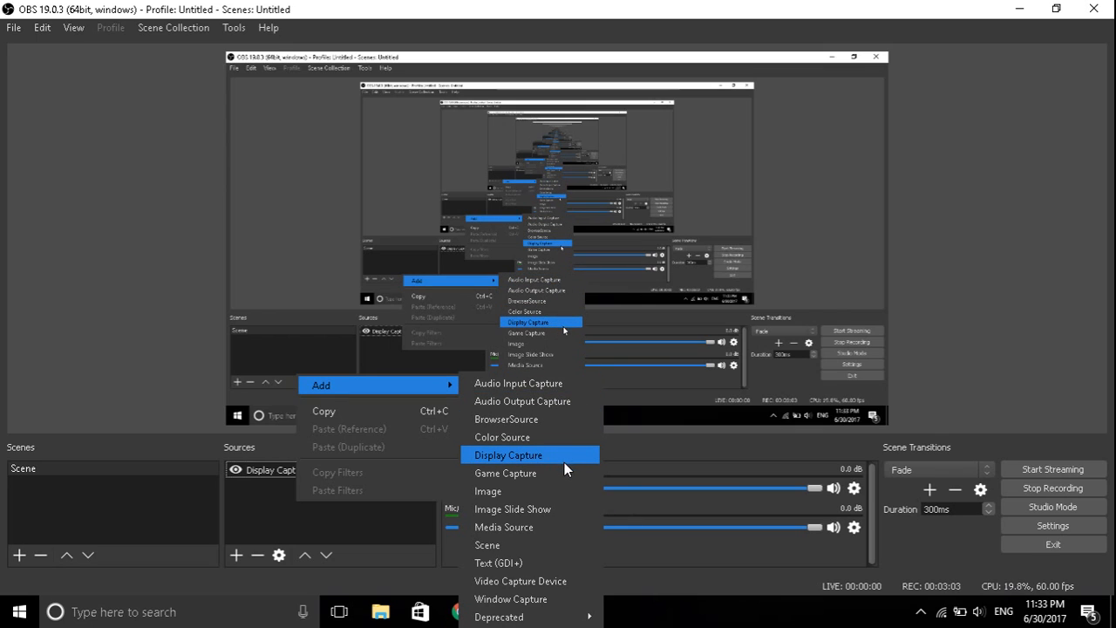
click(509, 453)
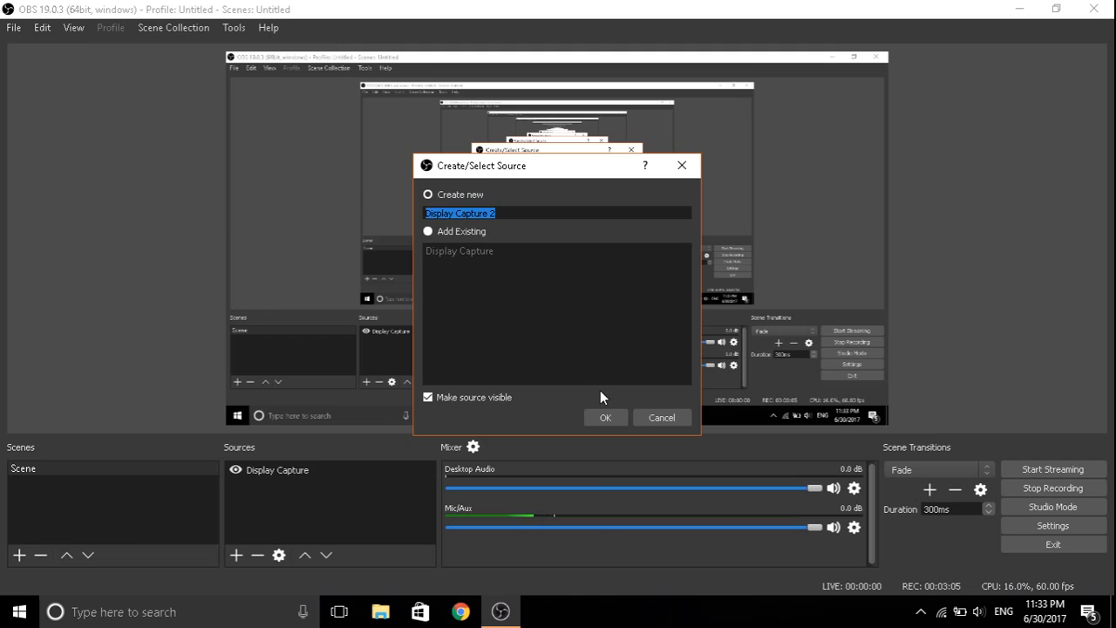
click(605, 416)
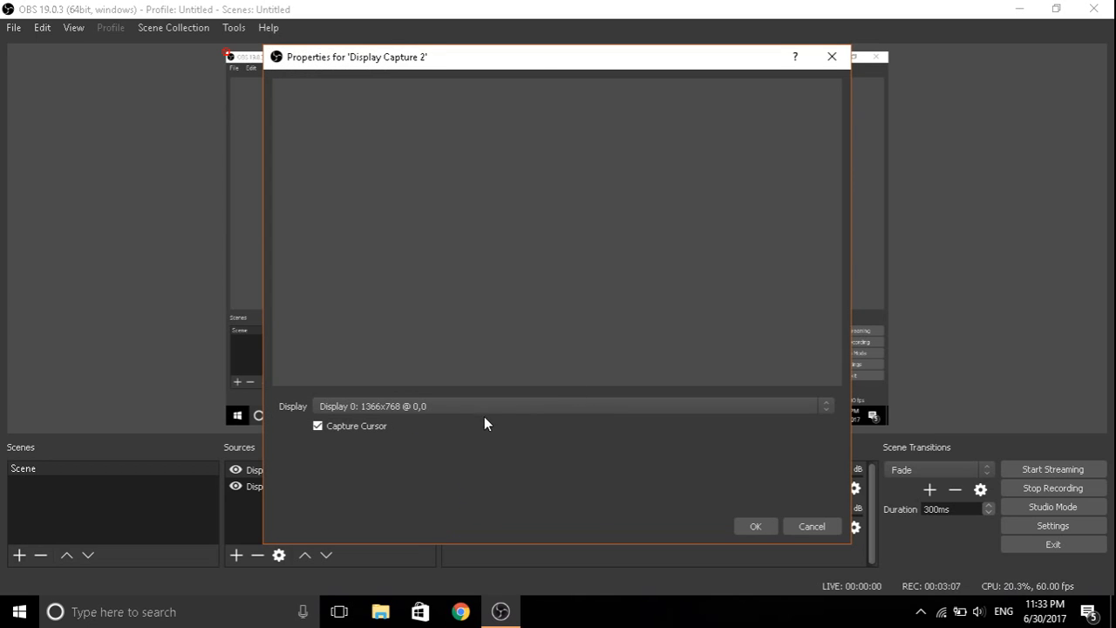
click(757, 526)
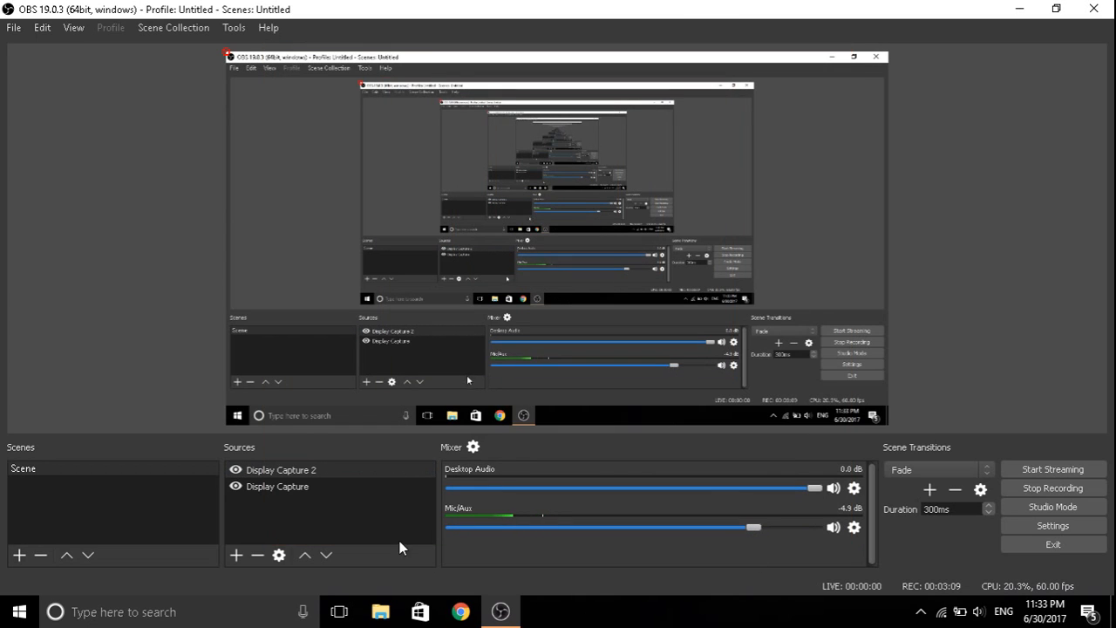
mouse_move(1013, 397)
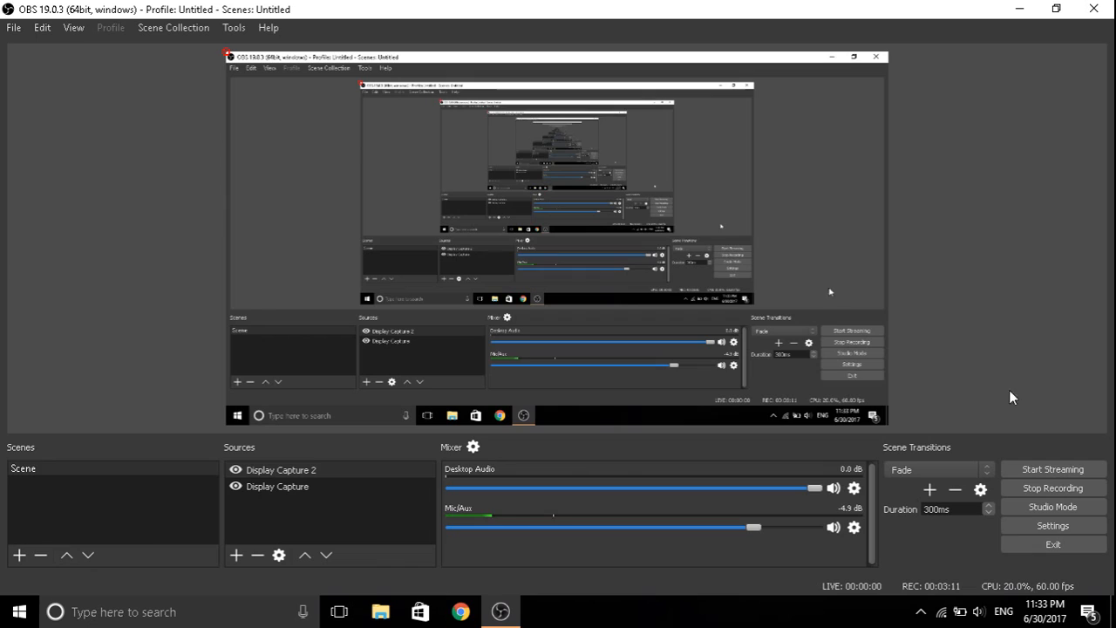